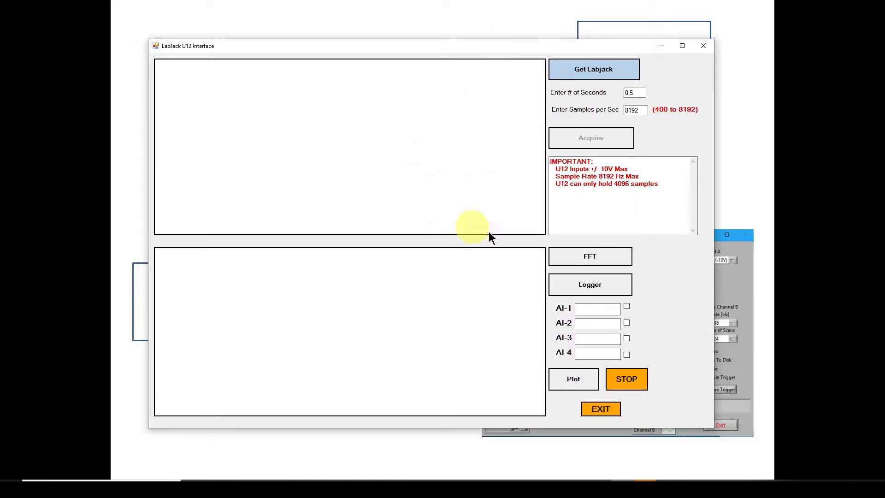
mouse_move(446, 206)
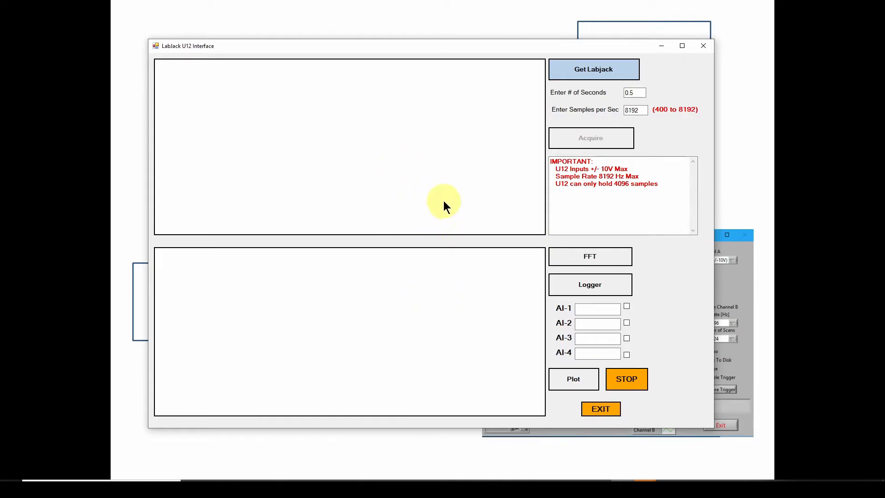
mouse_move(378, 254)
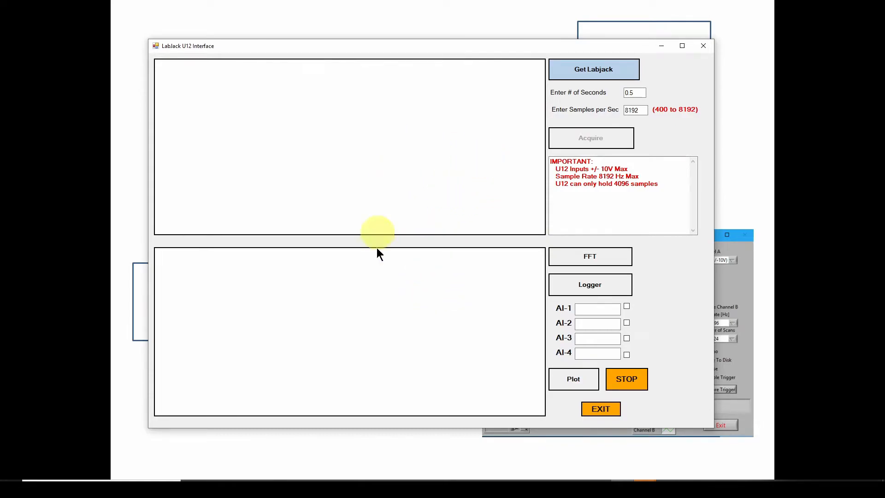
mouse_move(387, 232)
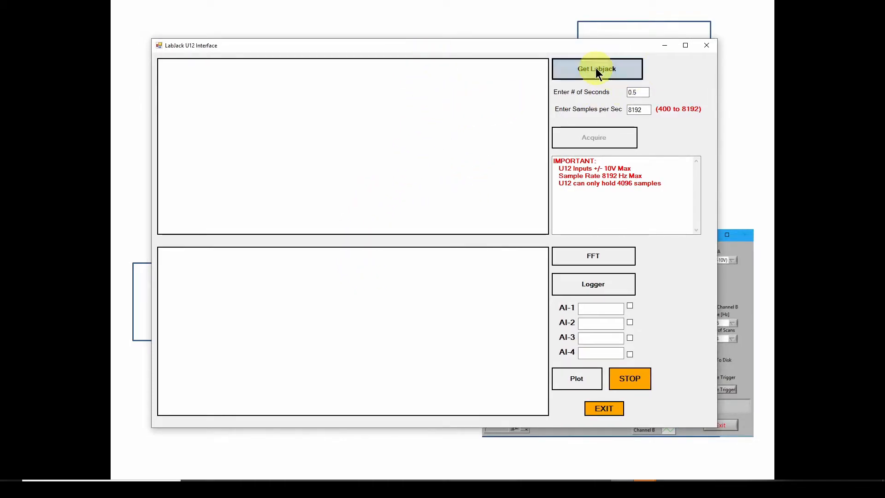
- Connect to the LabJack and acquire a 0.5-second burst at 8192 samples/sec, plotting the waveform
click(596, 68)
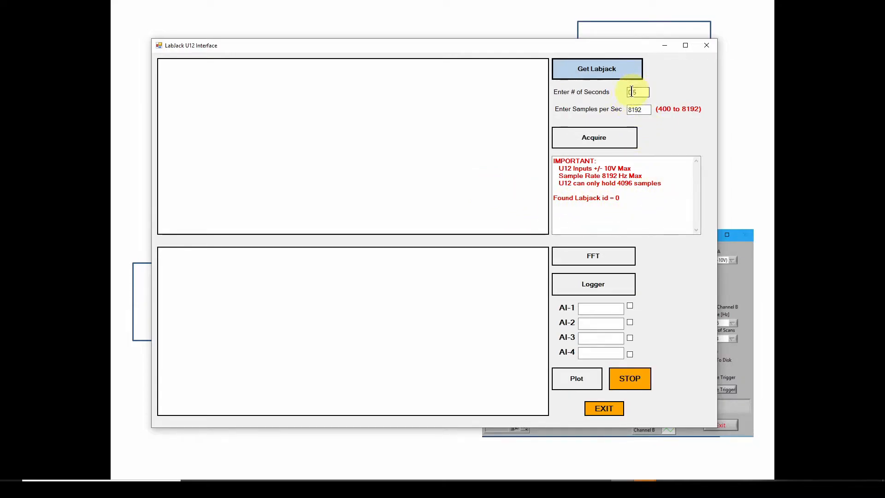
text(0.5)
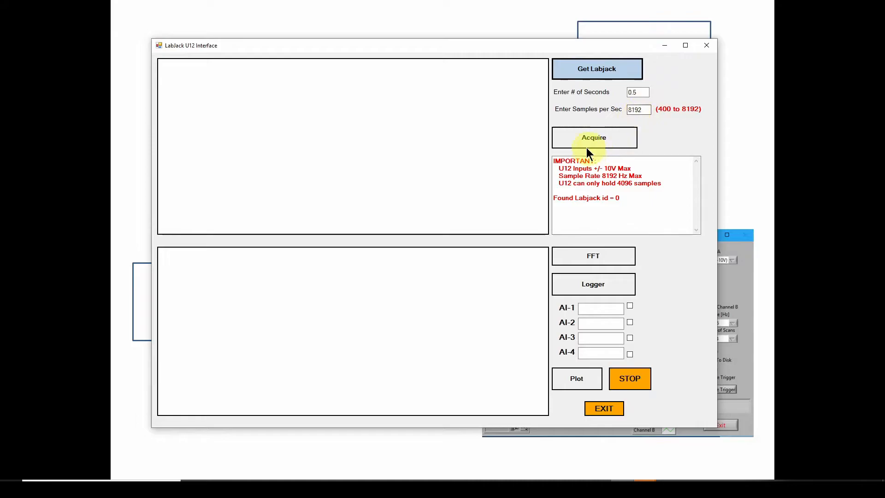
click(592, 137)
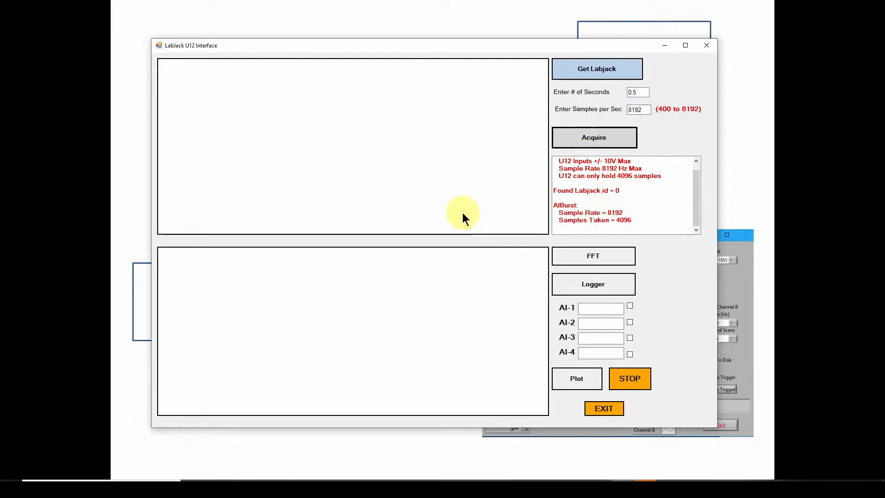
click(593, 138)
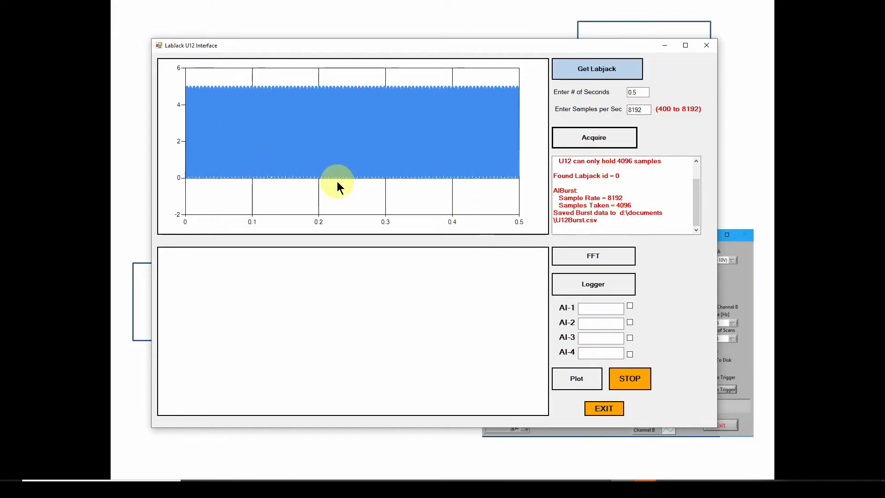
mouse_move(263, 111)
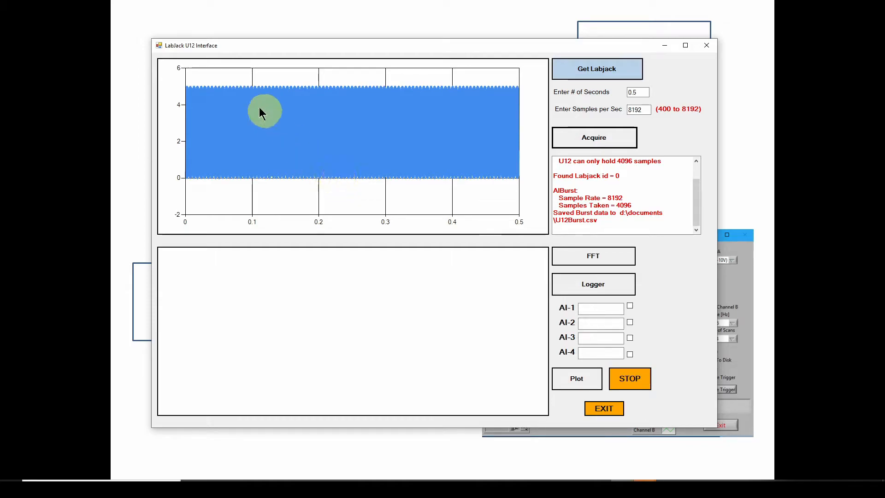
mouse_move(268, 106)
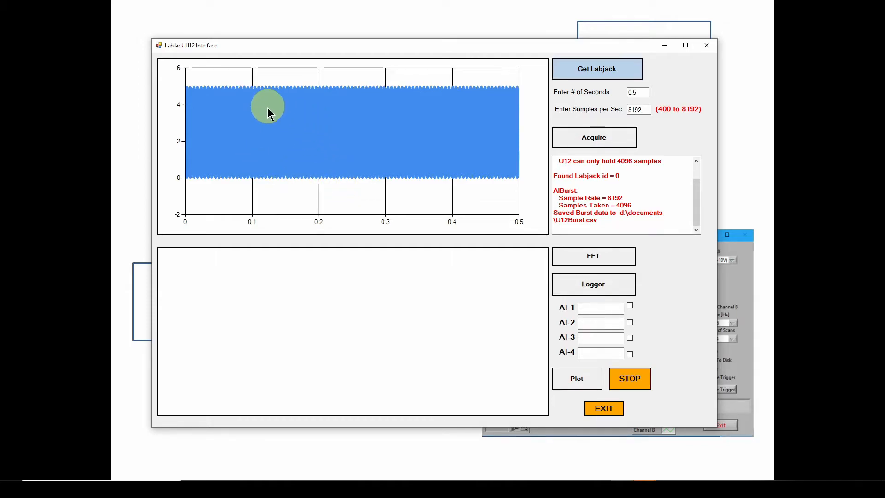
mouse_move(363, 51)
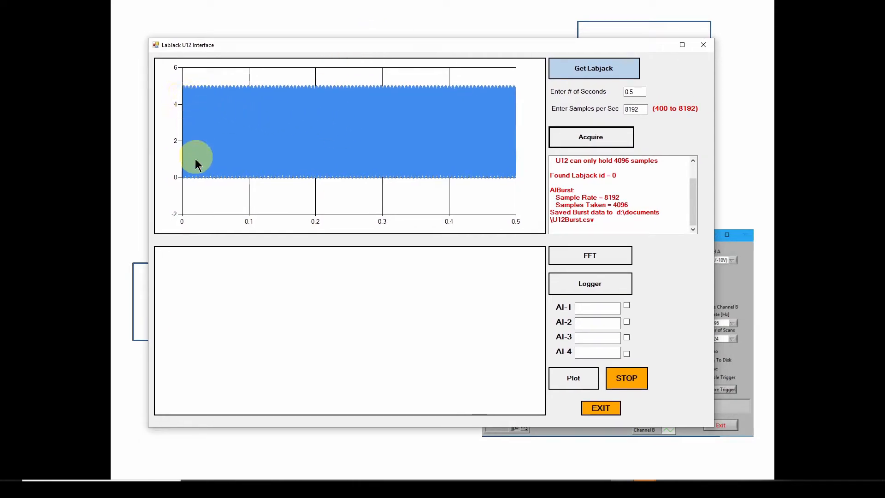
mouse_move(470, 151)
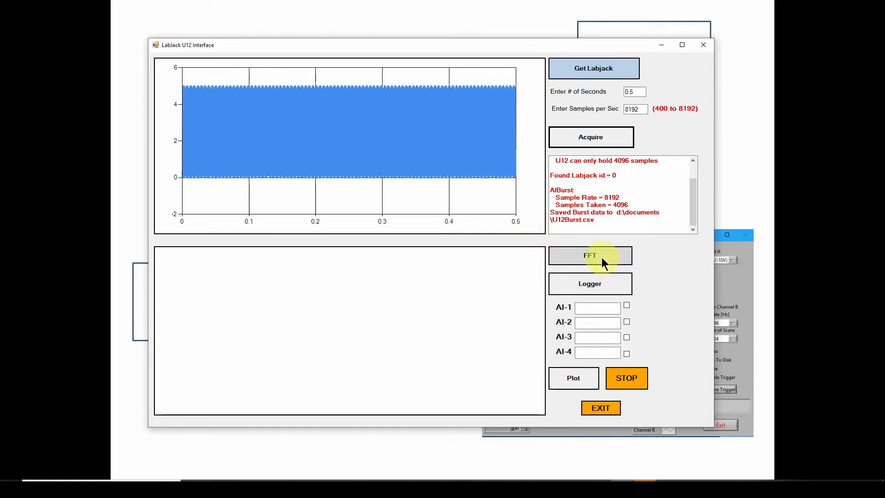
- Compute and plot the FFT of the burst, showing a peak near 1000 Hz
click(589, 255)
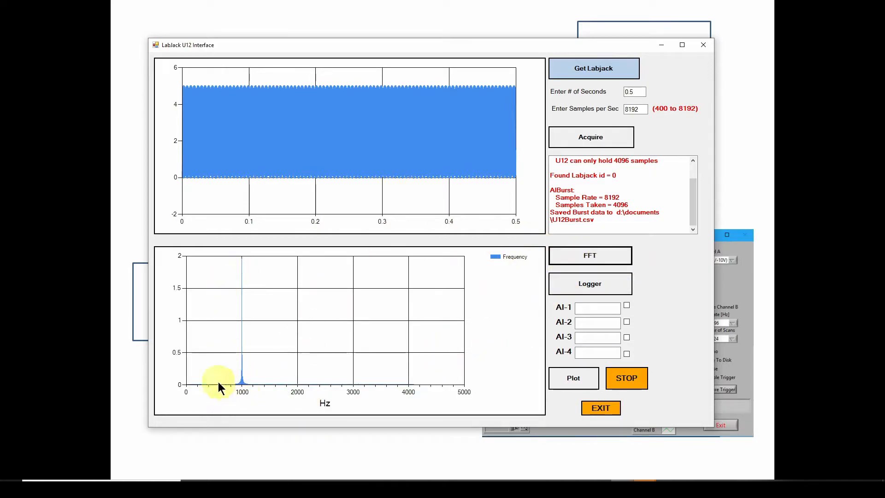
mouse_move(386, 359)
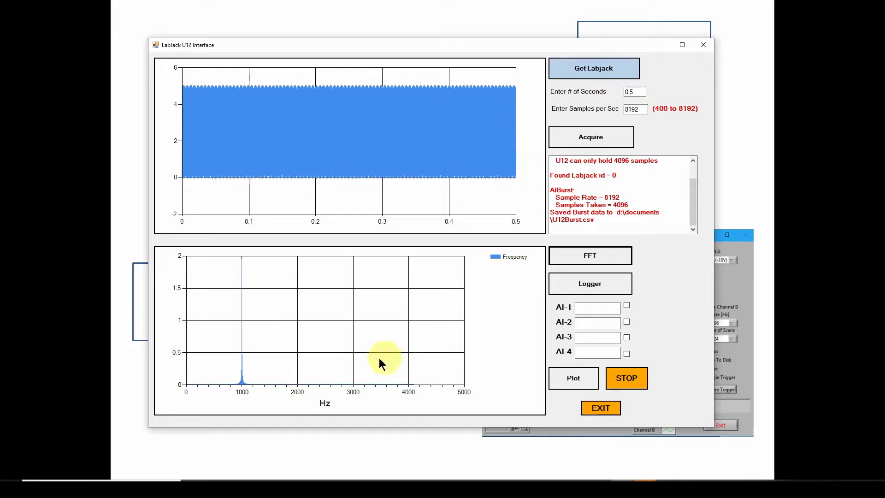
mouse_move(241, 387)
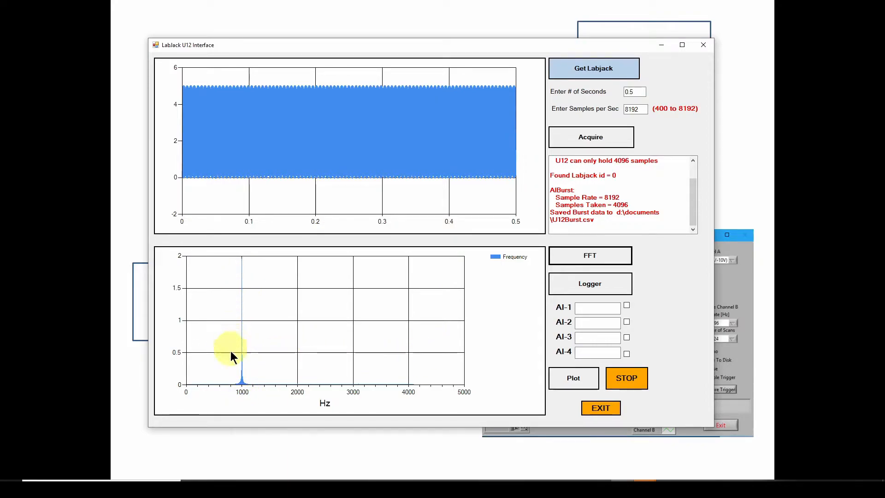
mouse_move(436, 130)
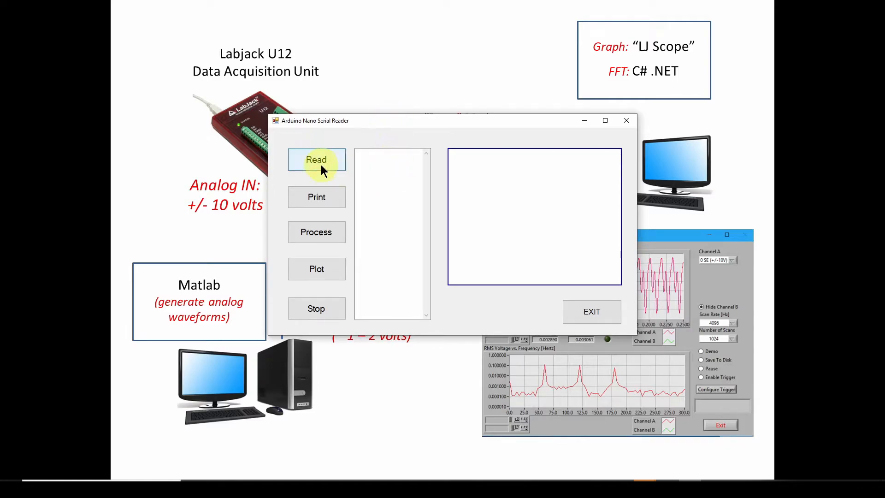
- Read 20 strings from the Nano and list them as timestamp–value pairs
click(316, 160)
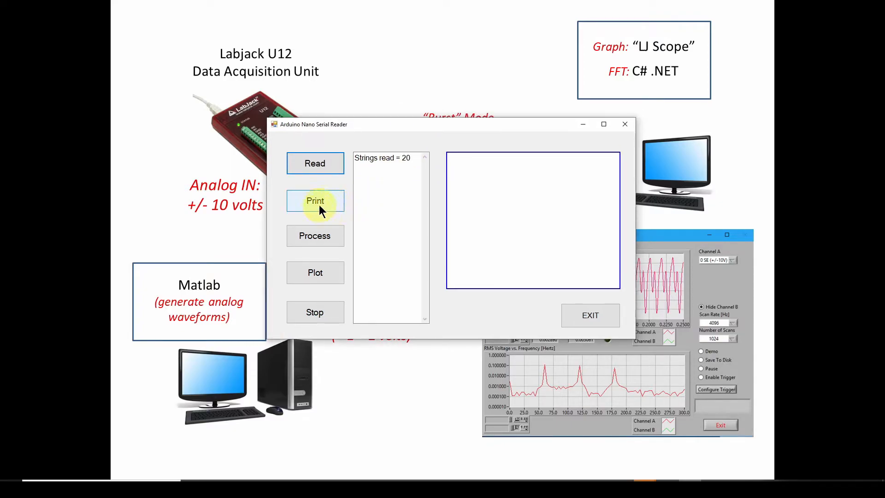
click(315, 200)
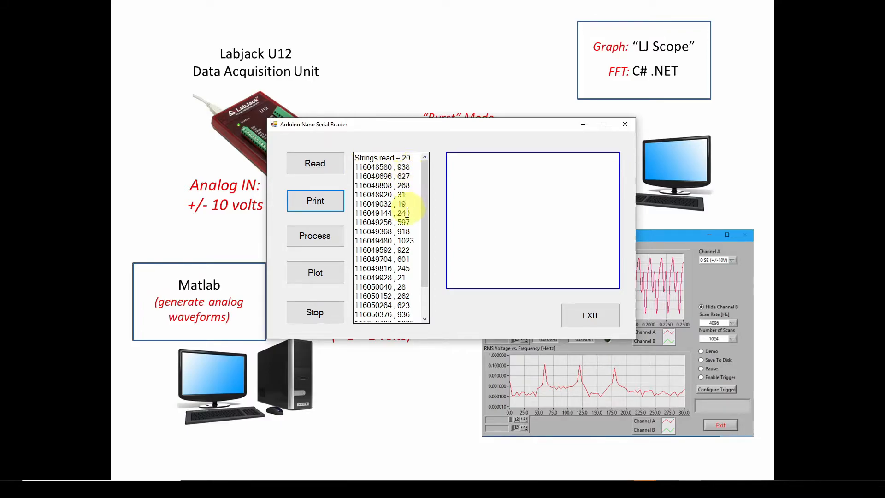
scroll(down, 3)
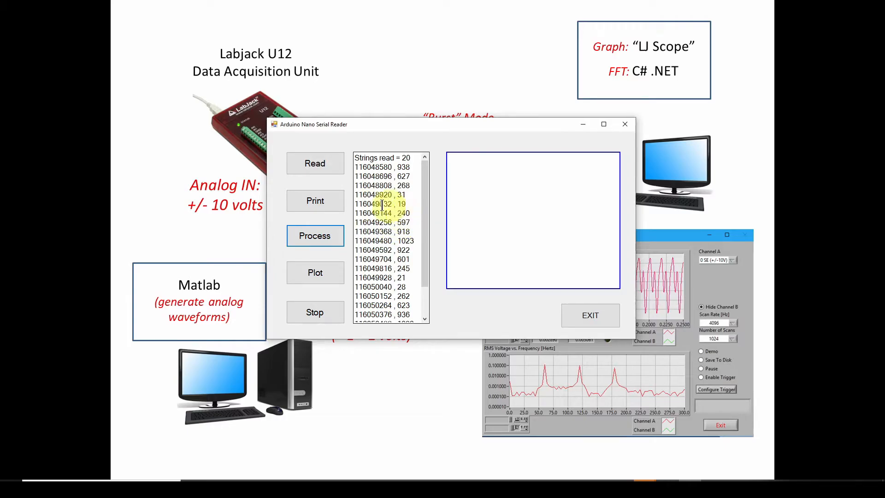
click(315, 273)
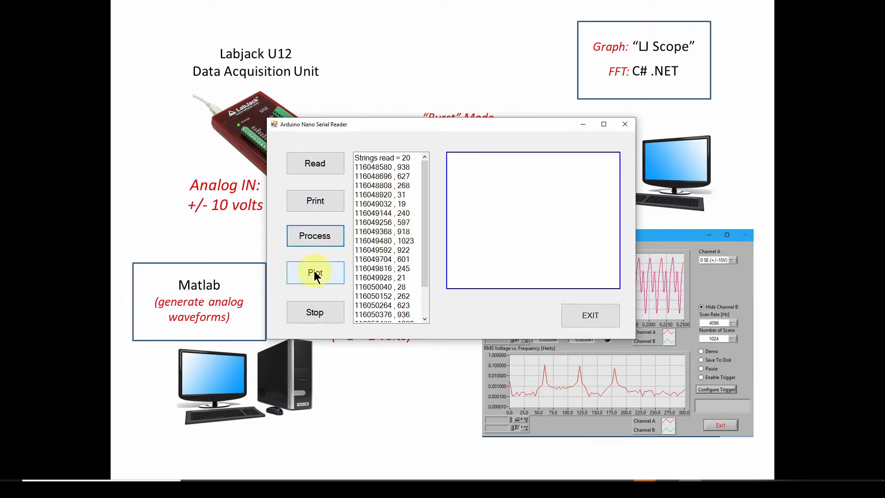
click(315, 273)
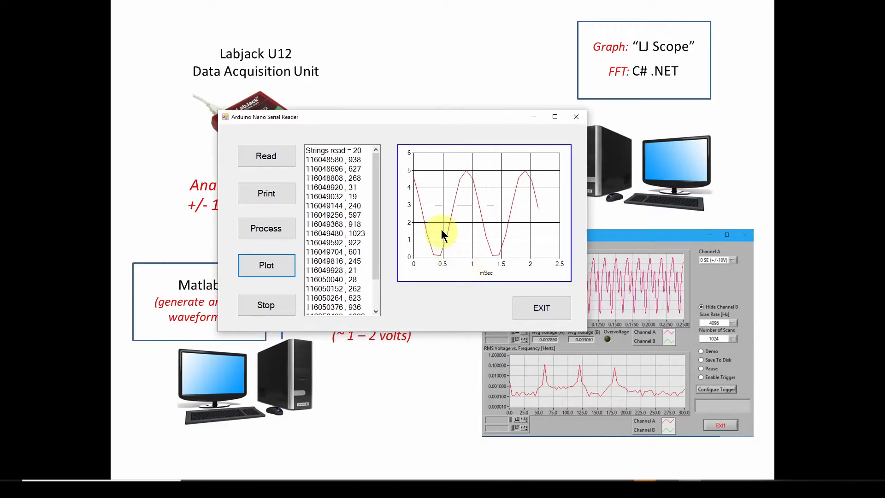
mouse_move(444, 258)
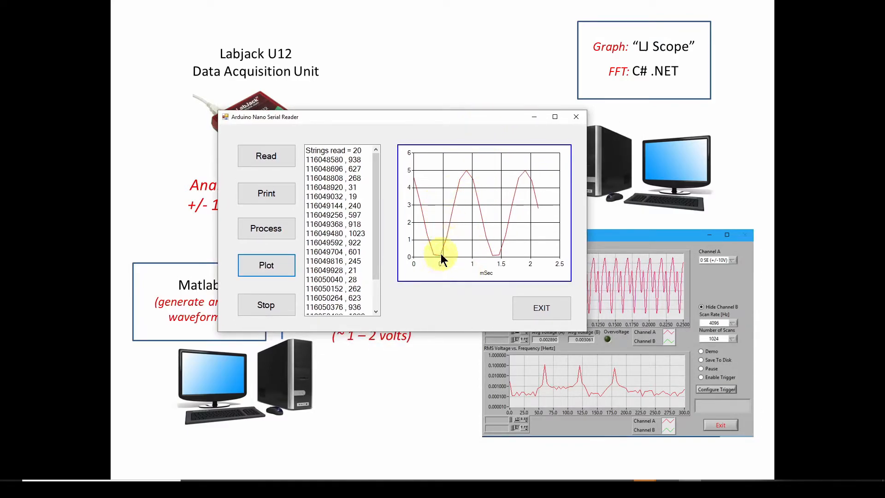
mouse_move(471, 189)
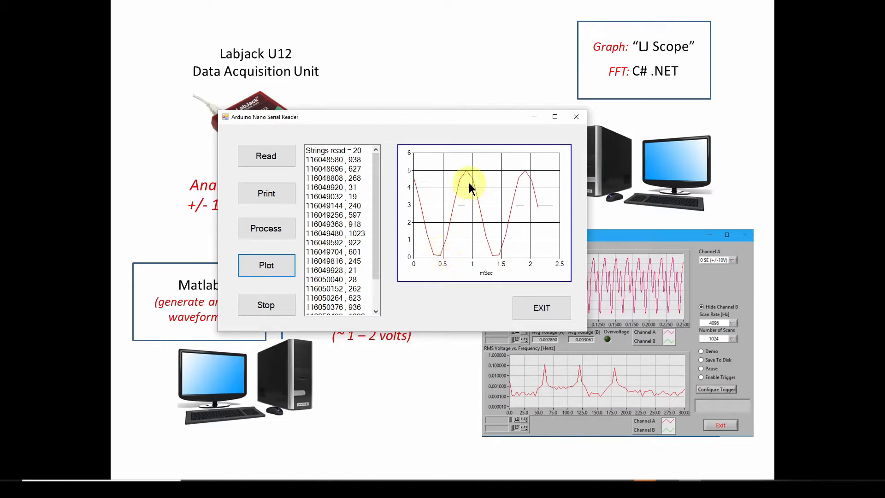
mouse_move(467, 175)
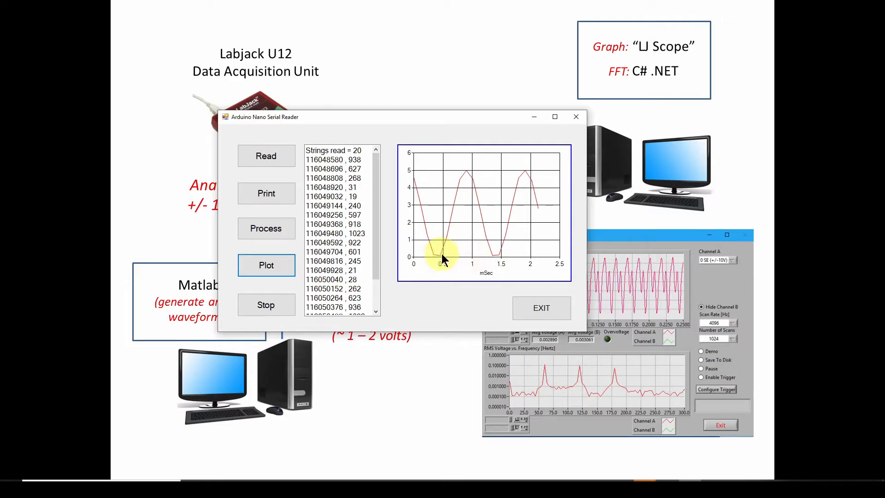
mouse_move(473, 261)
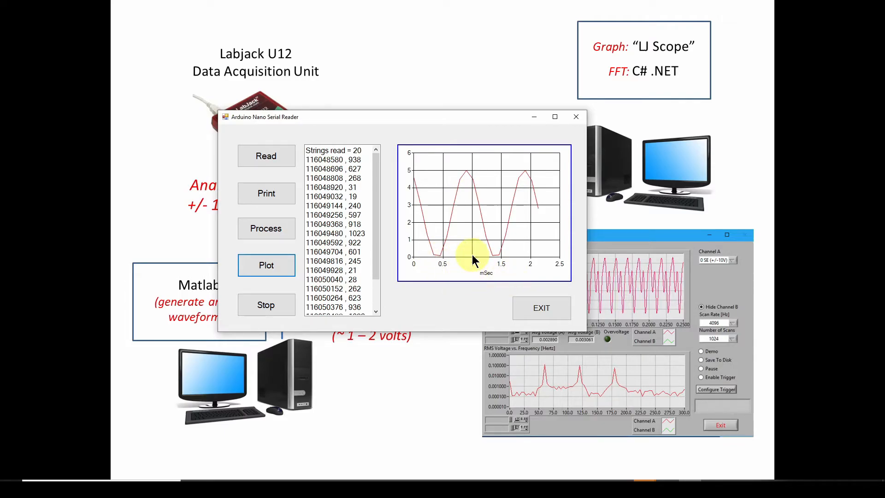
scroll(down, 3)
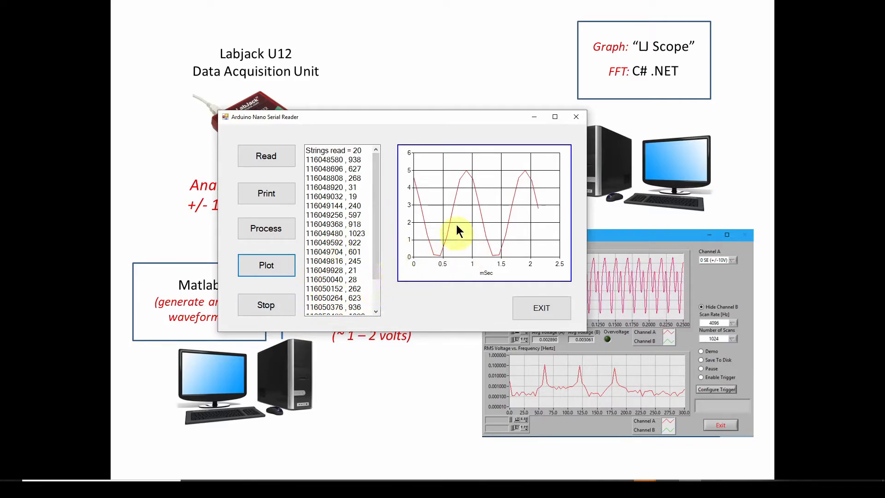
mouse_move(469, 124)
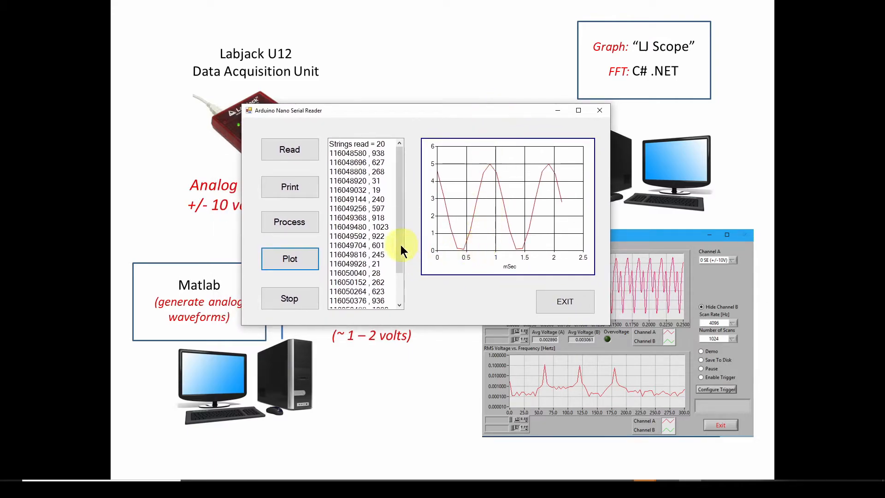
mouse_move(466, 305)
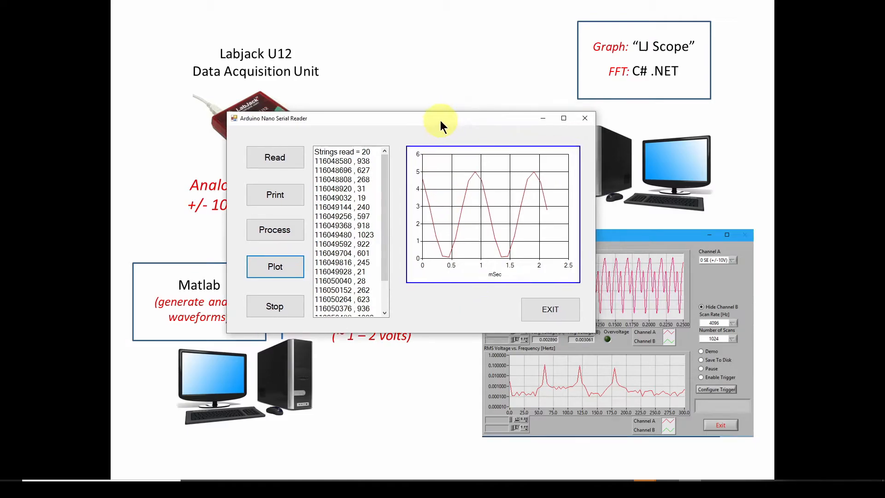
scroll(down, 3)
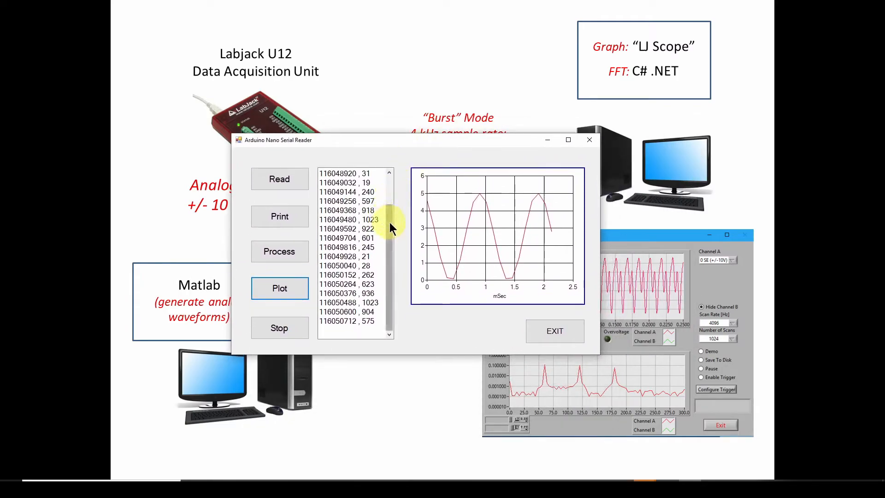
scroll(up, 3)
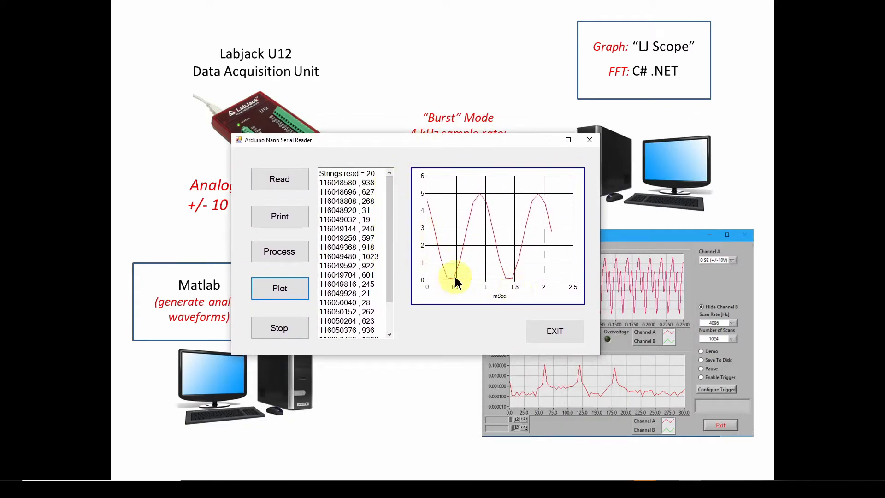
mouse_move(398, 234)
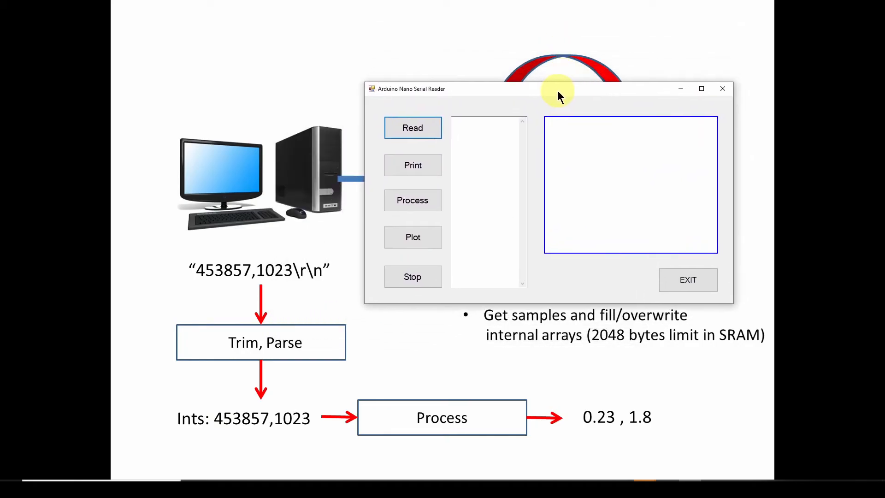
mouse_move(502, 93)
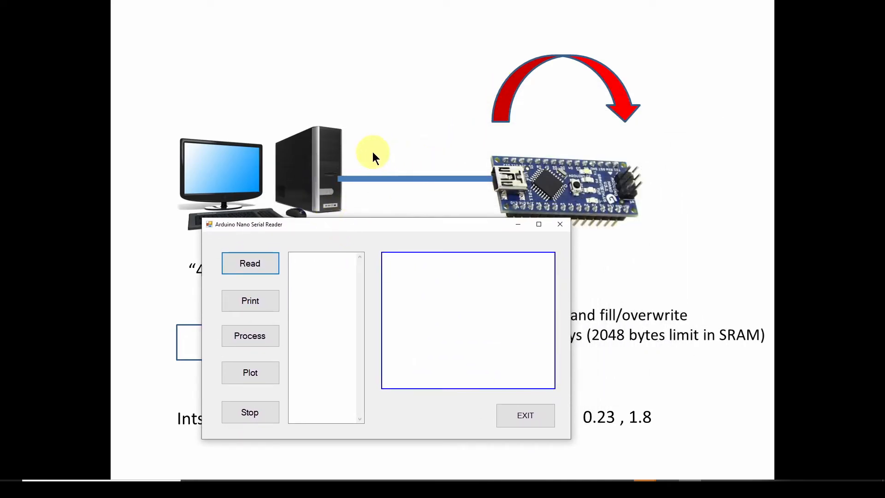
mouse_move(552, 204)
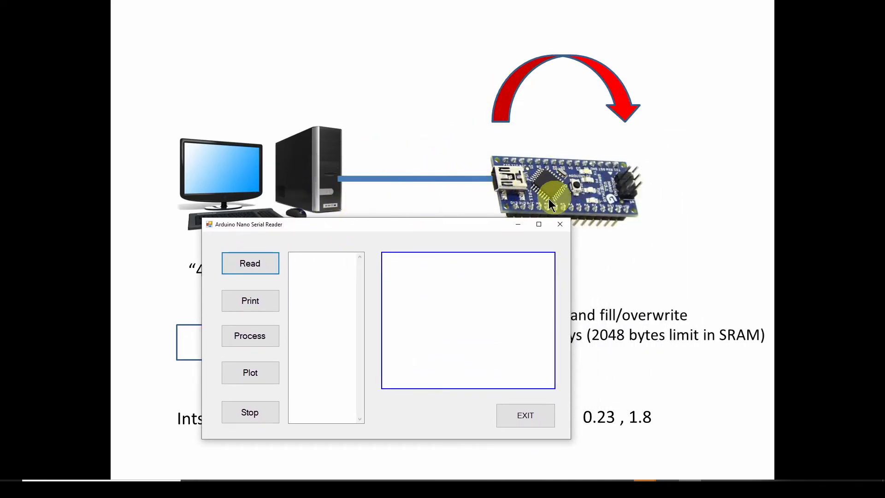
- Read the 20-sample burst from the Nano and list each timestamp with its analog value
click(250, 263)
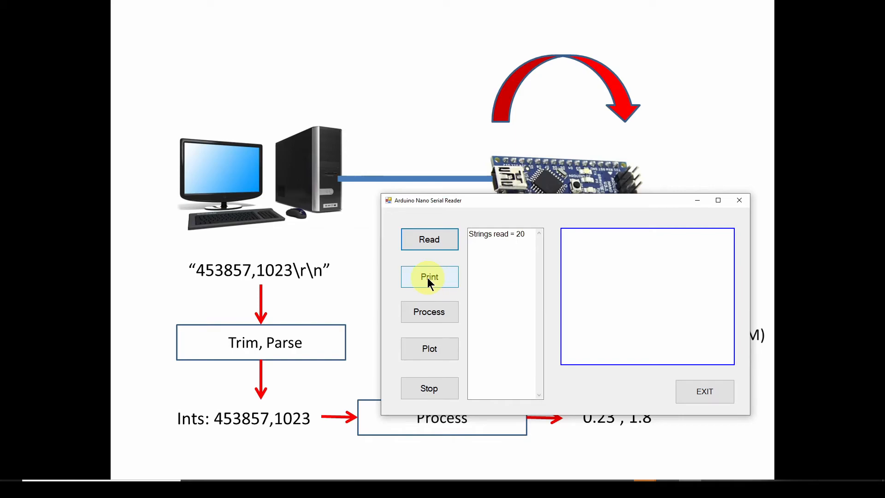
click(429, 276)
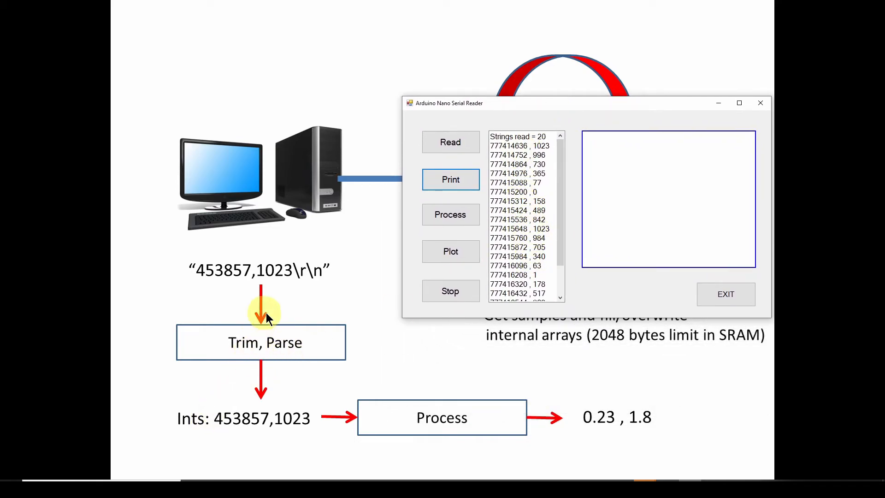
mouse_move(265, 426)
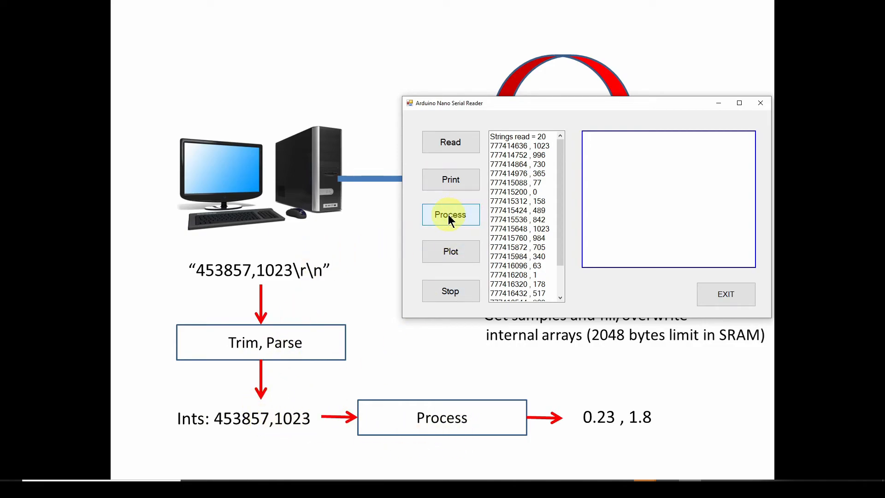
mouse_move(633, 440)
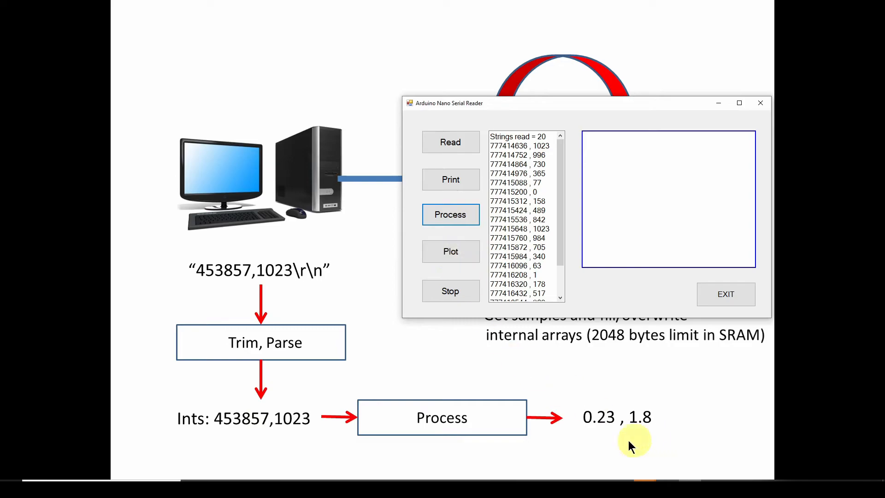
mouse_move(489, 282)
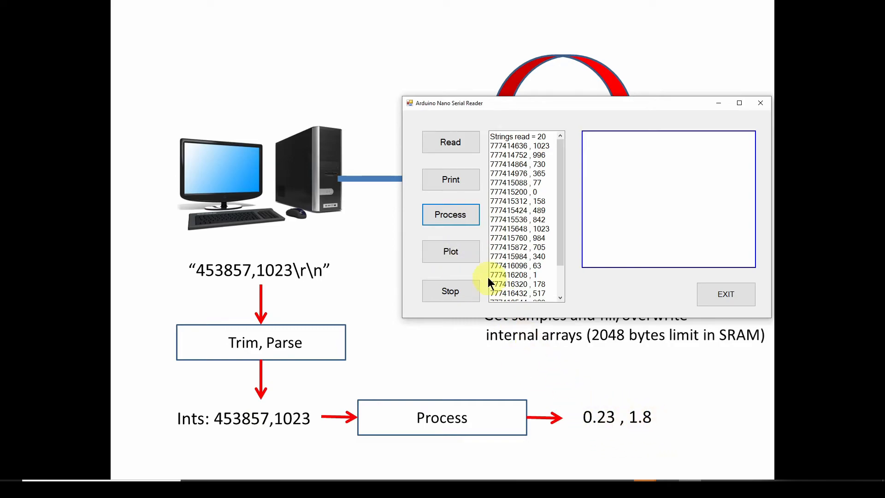
click(451, 251)
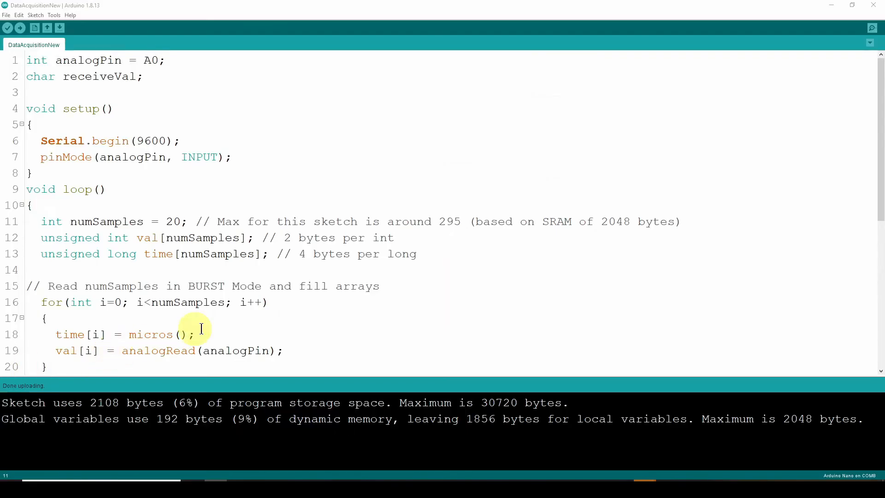
mouse_move(227, 126)
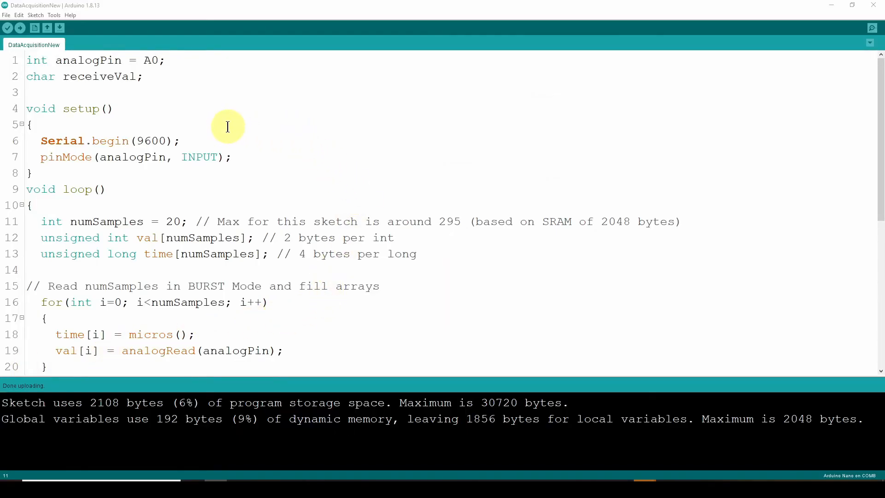
mouse_move(236, 147)
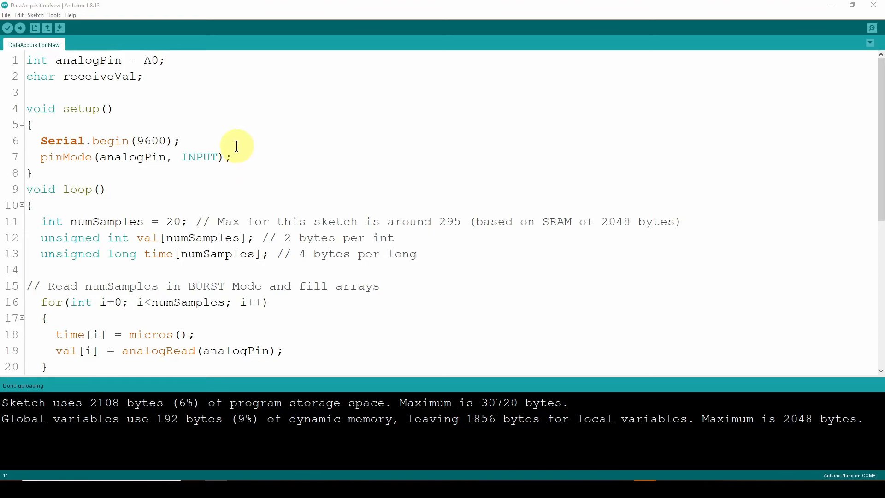
mouse_move(275, 203)
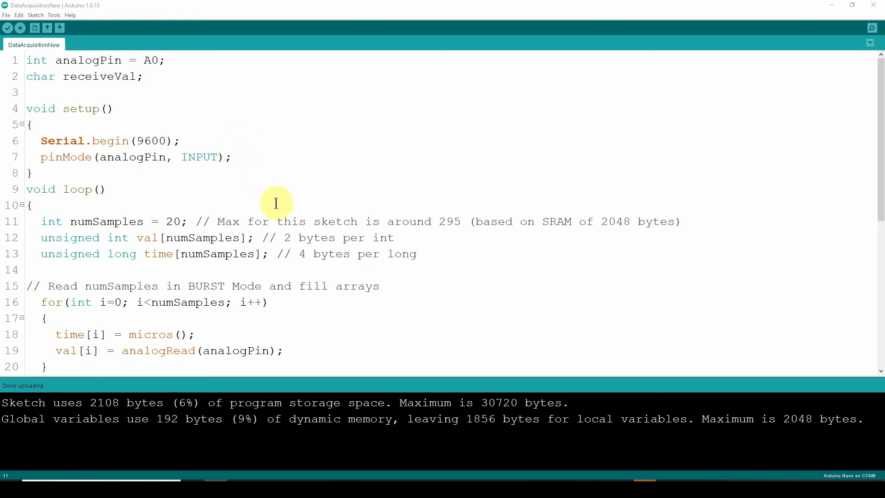
mouse_move(184, 171)
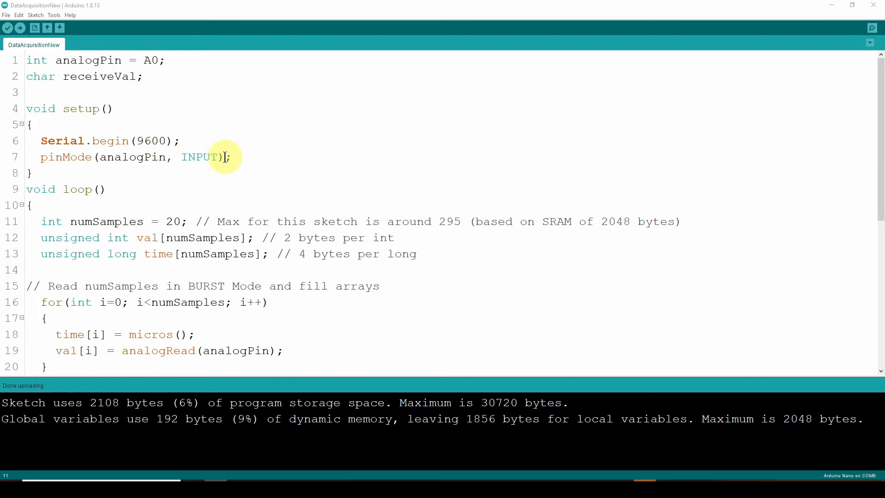
mouse_move(221, 245)
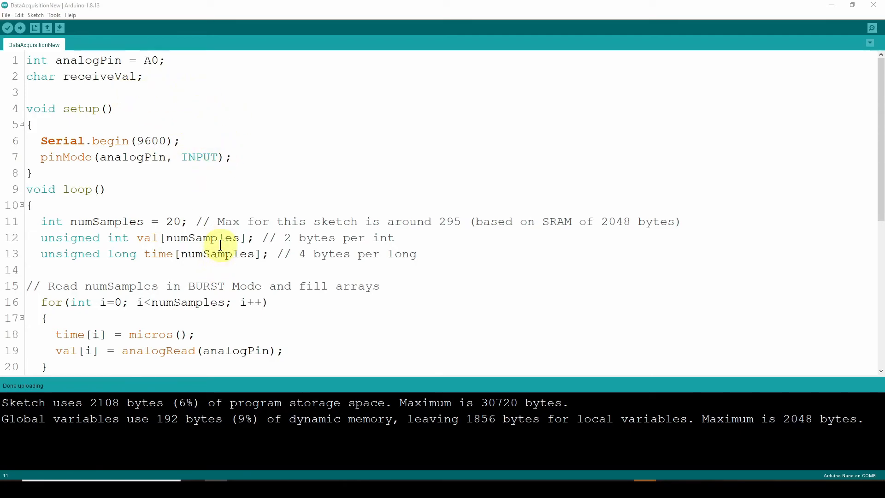
scroll(down, 3)
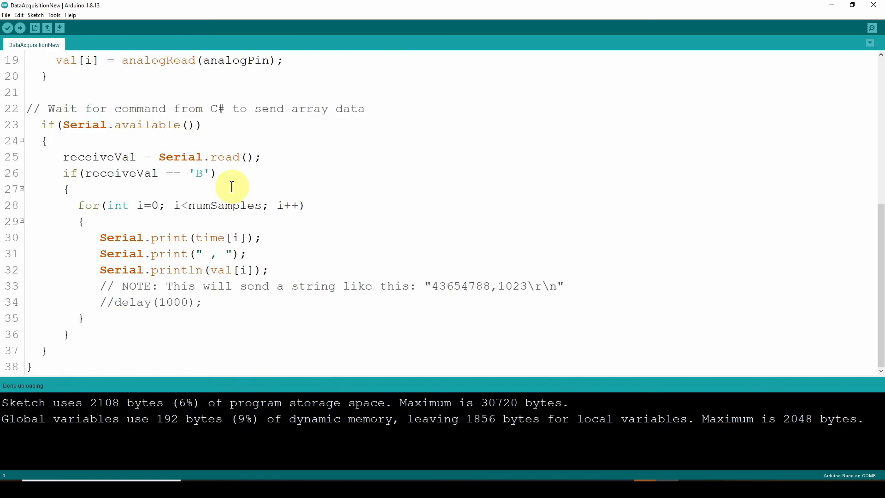
scroll(up, 3)
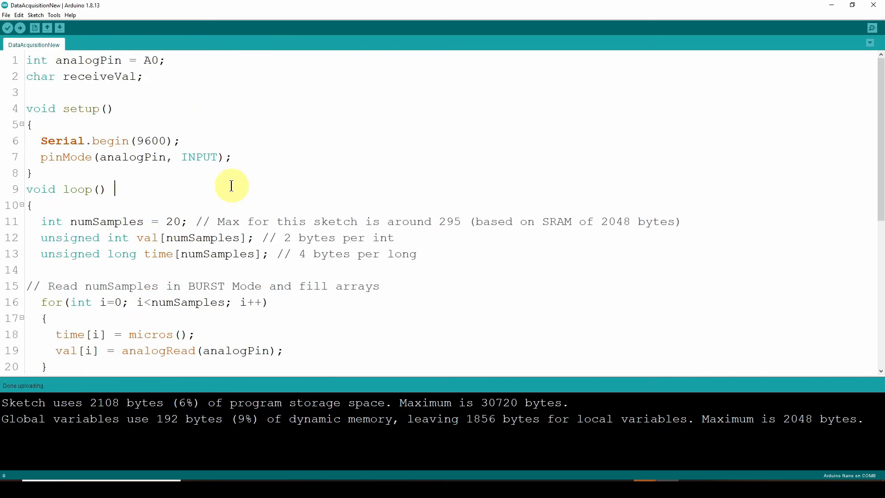
mouse_move(238, 122)
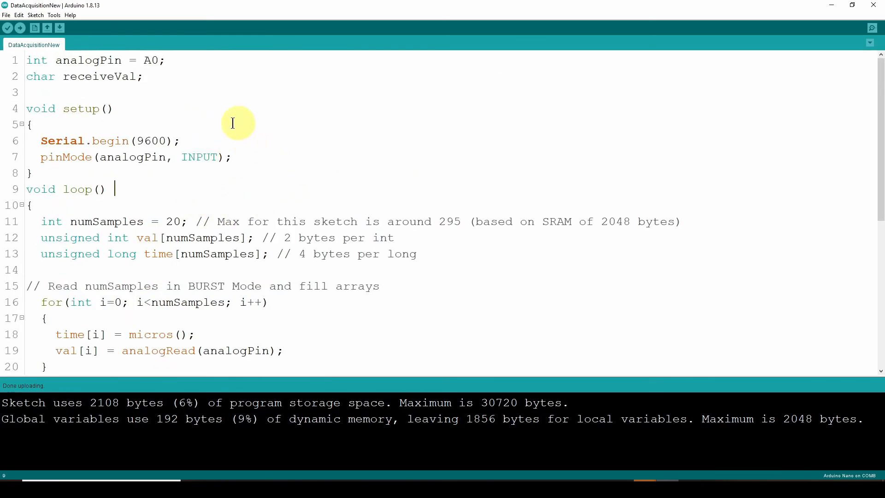
mouse_move(270, 109)
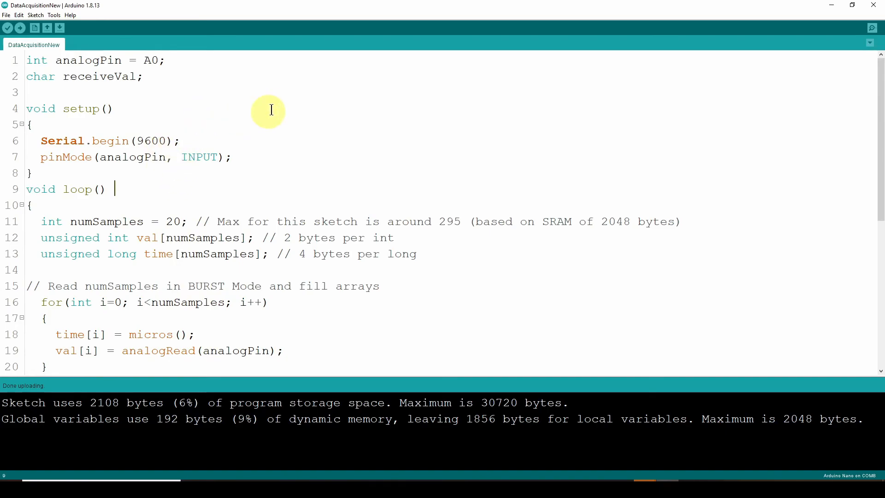
mouse_move(141, 61)
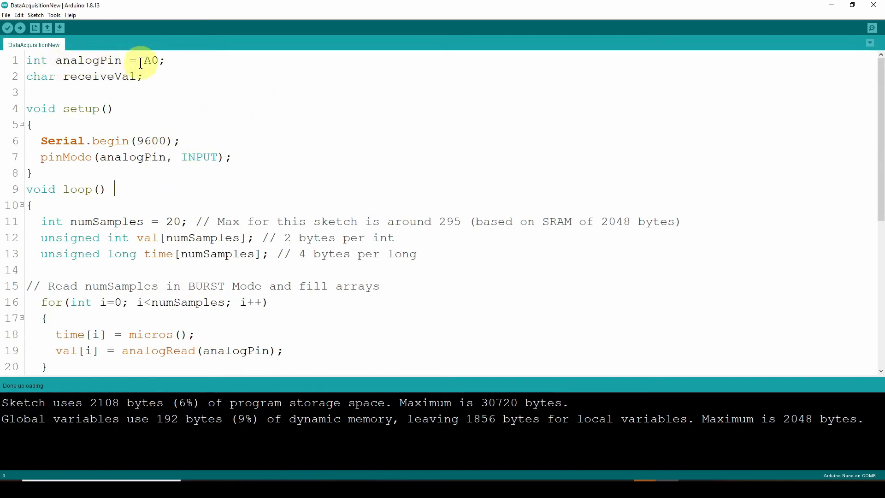
mouse_move(88, 84)
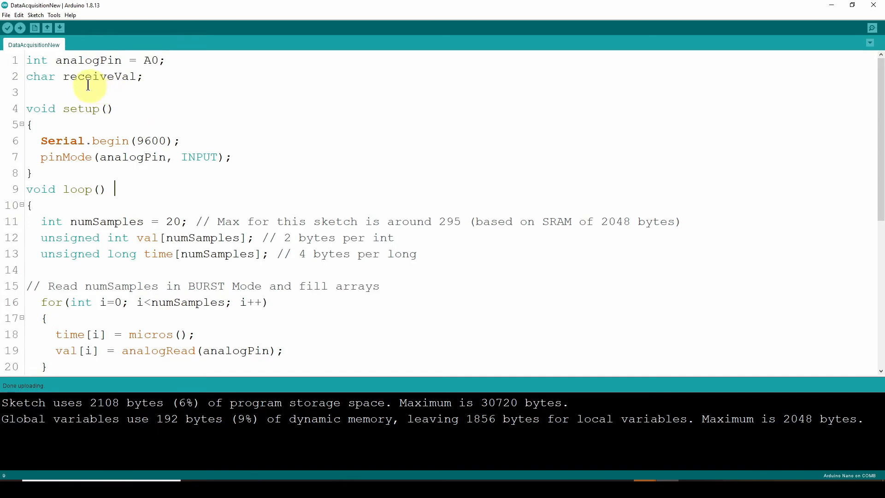
mouse_move(101, 76)
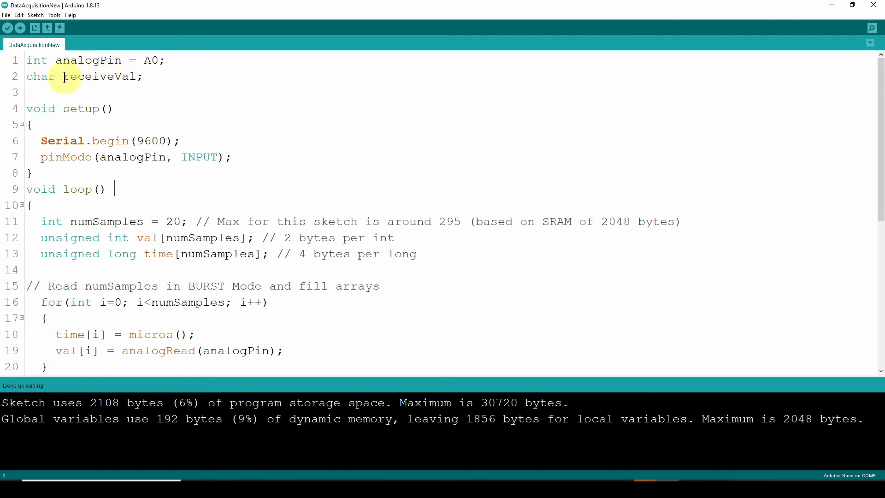
mouse_move(95, 80)
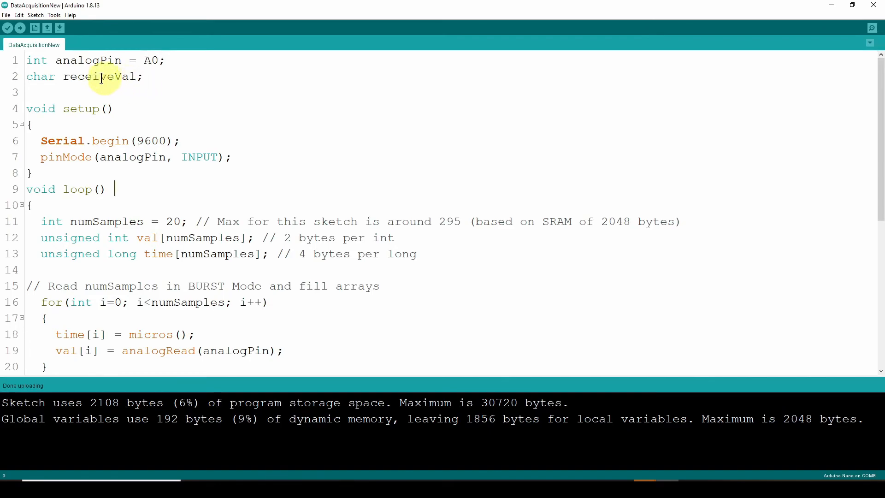
mouse_move(124, 129)
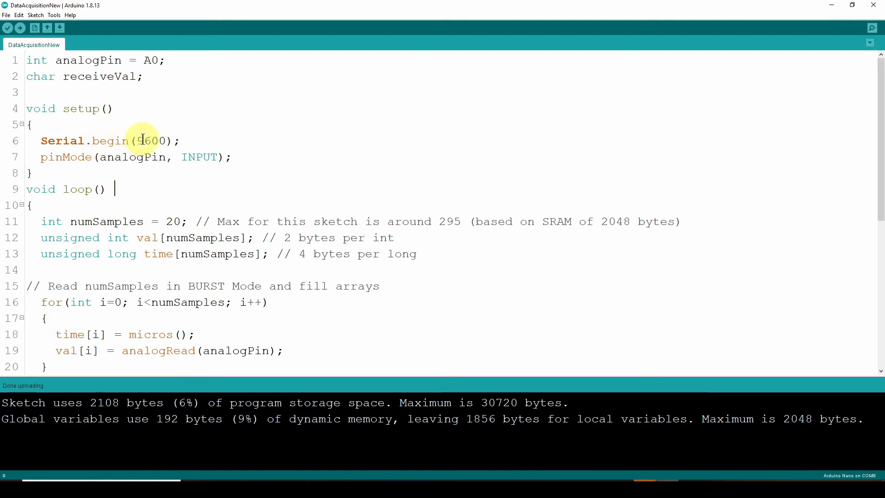
mouse_move(199, 157)
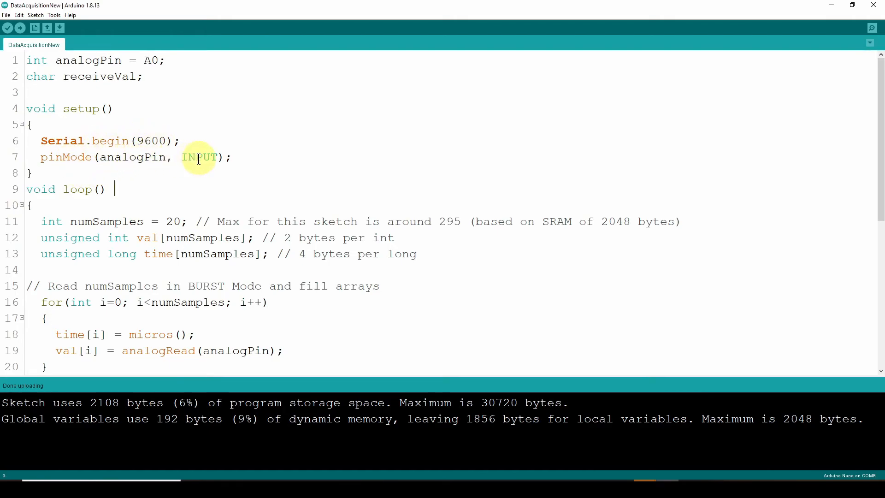
mouse_move(201, 179)
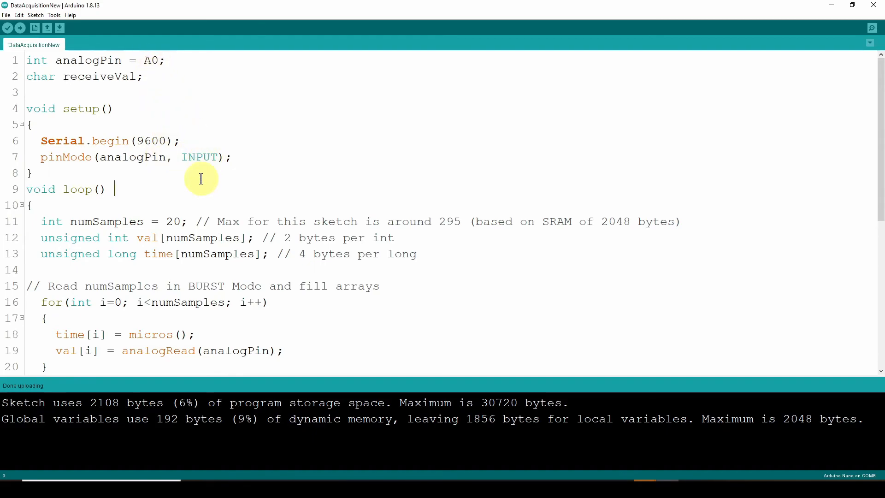
scroll(down, 3)
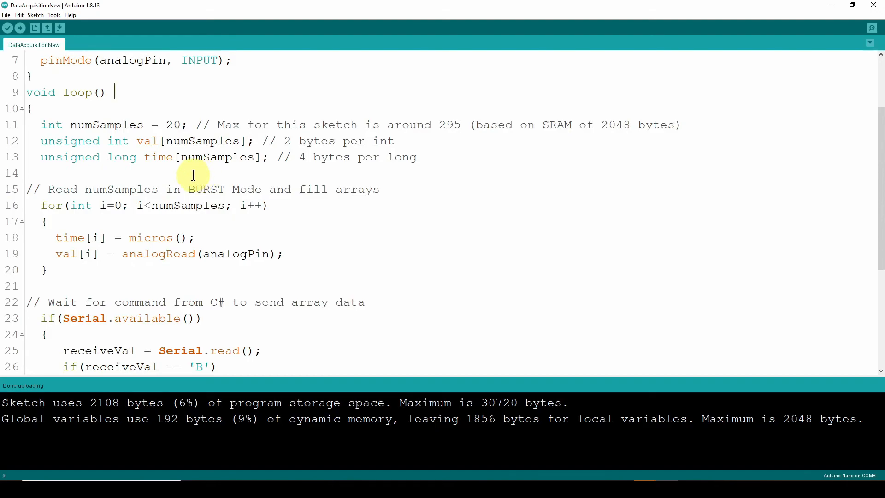
mouse_move(72, 125)
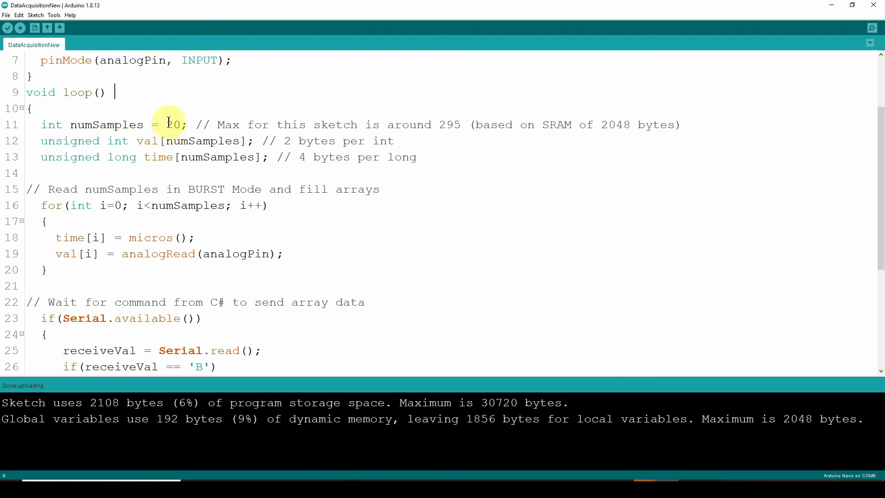
text(20)
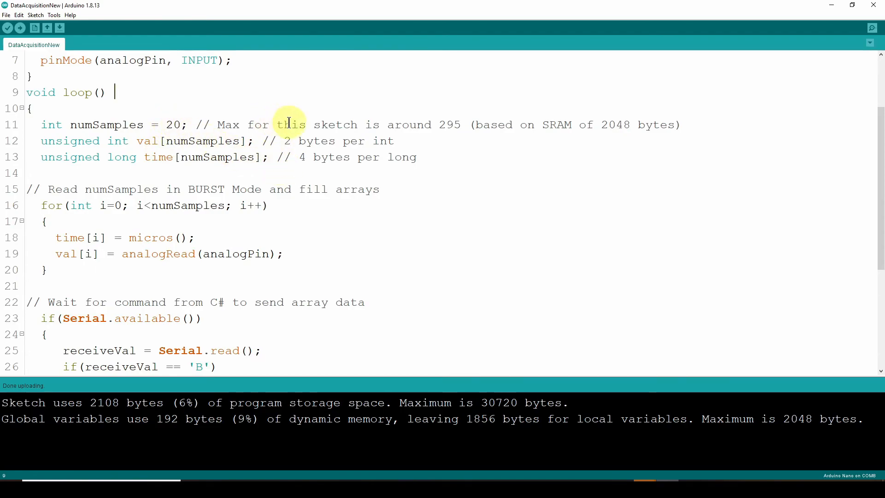
mouse_move(768, 424)
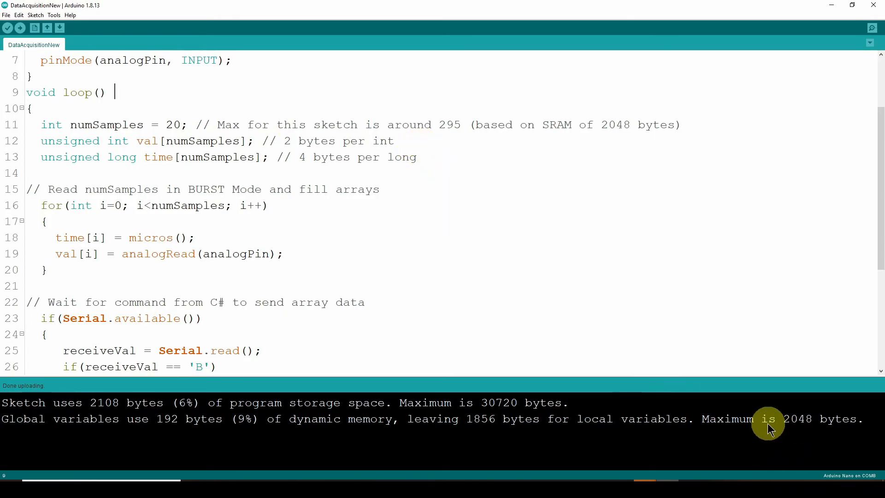
mouse_move(797, 424)
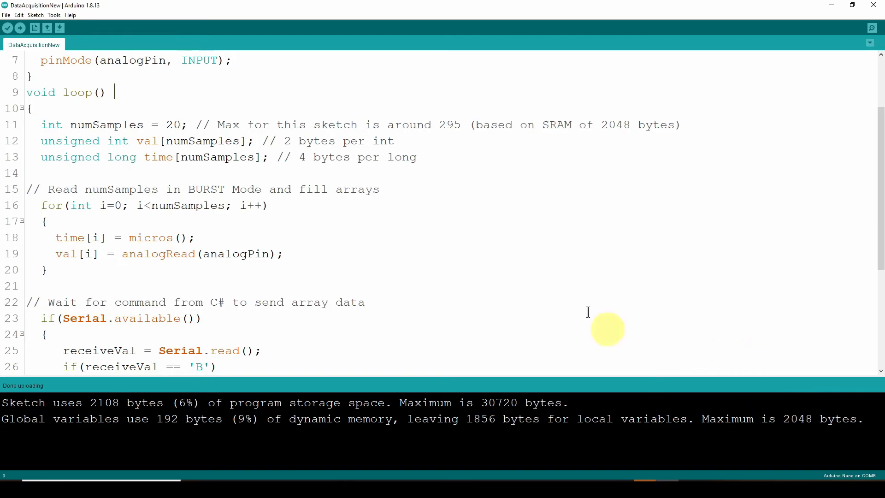
mouse_move(189, 238)
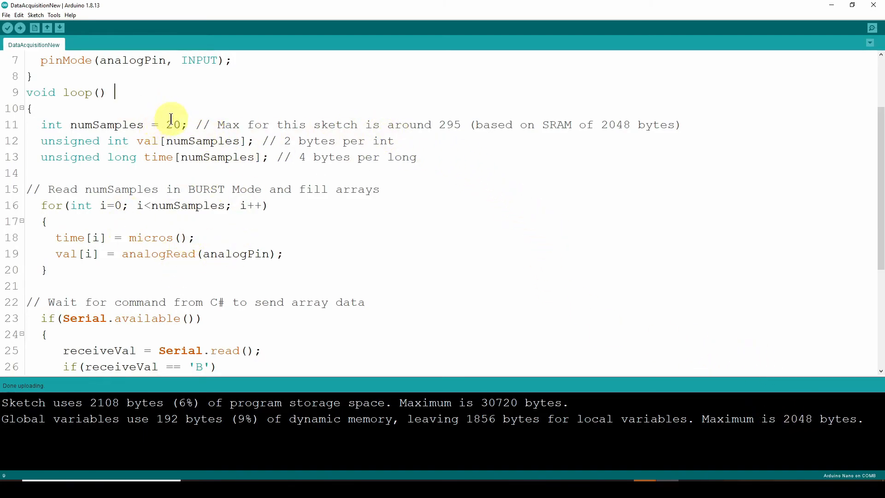
mouse_move(445, 125)
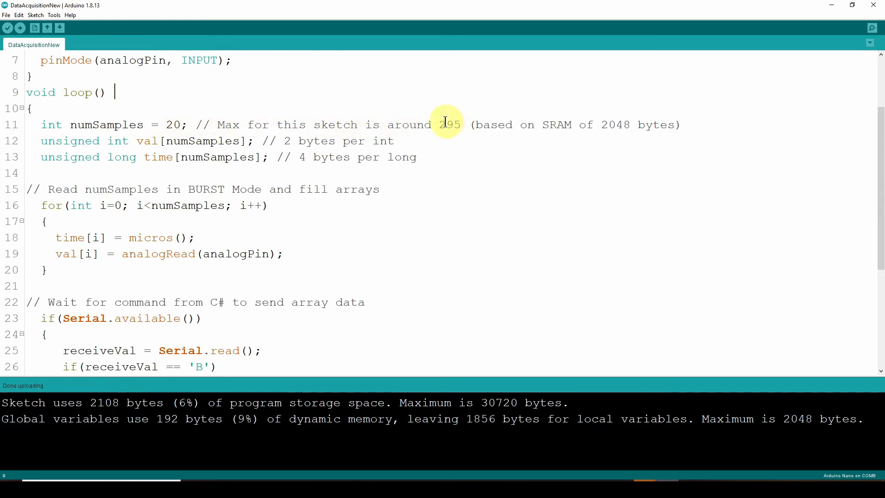
mouse_move(147, 140)
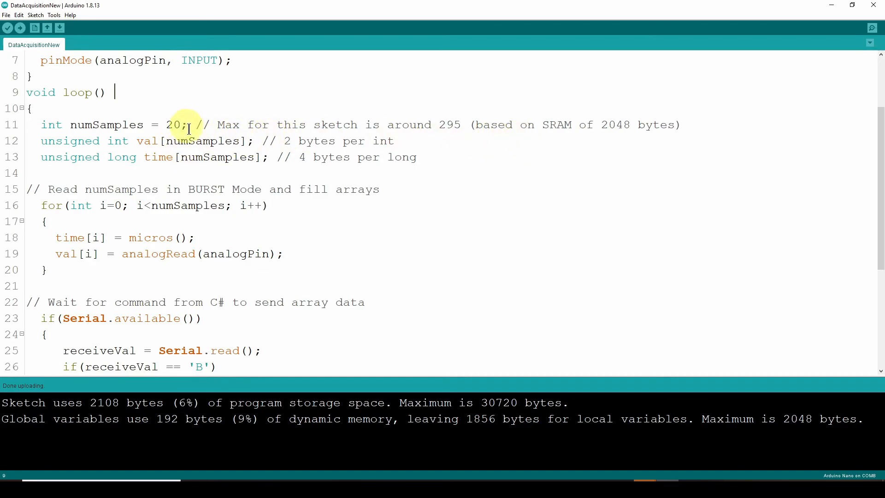
mouse_move(216, 161)
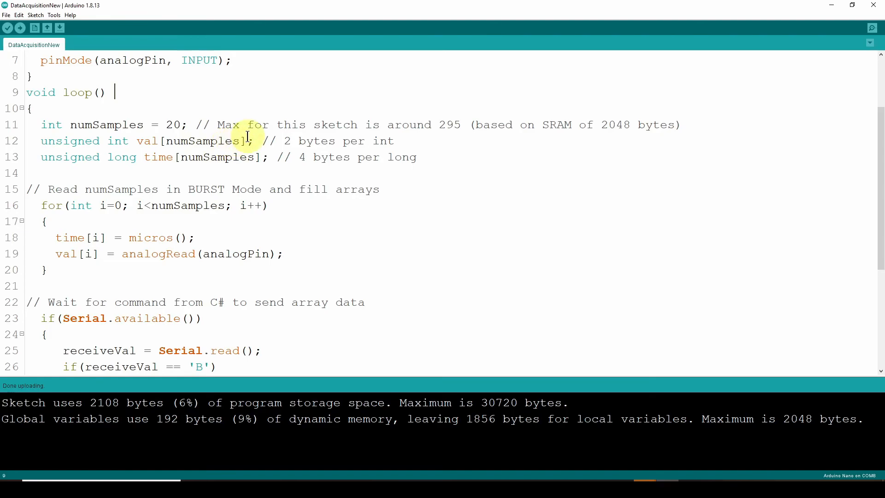
mouse_move(240, 162)
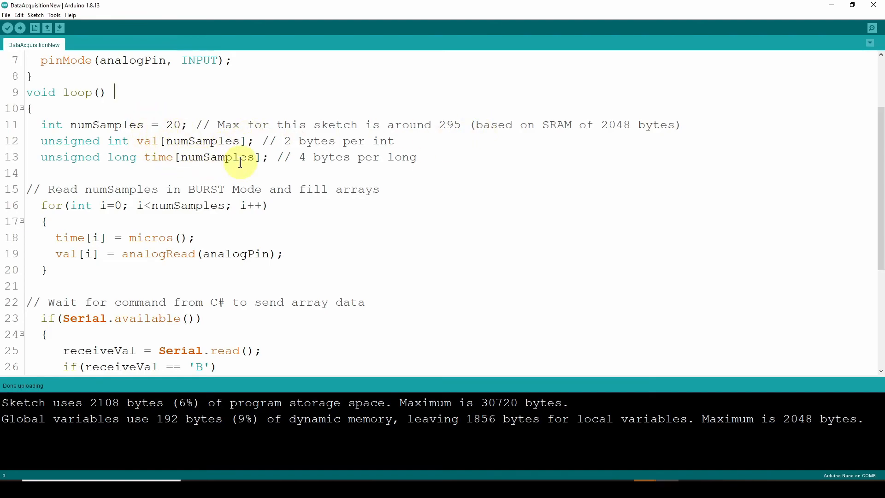
mouse_move(127, 135)
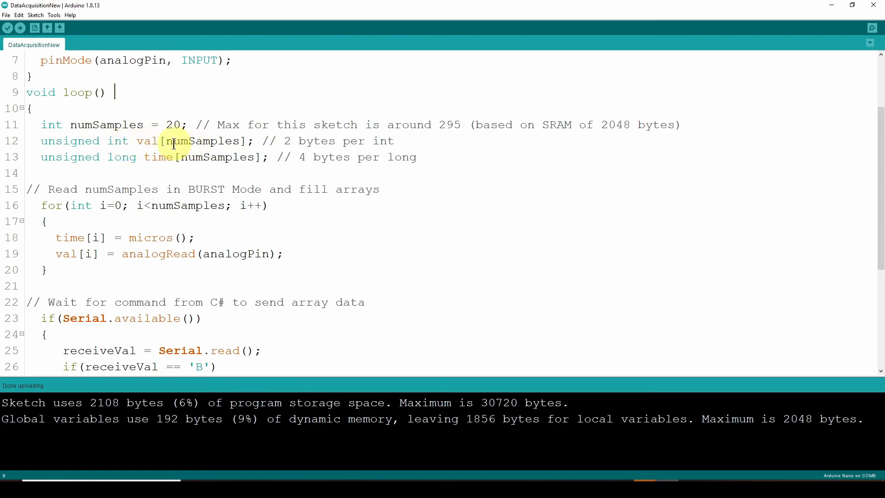
mouse_move(200, 150)
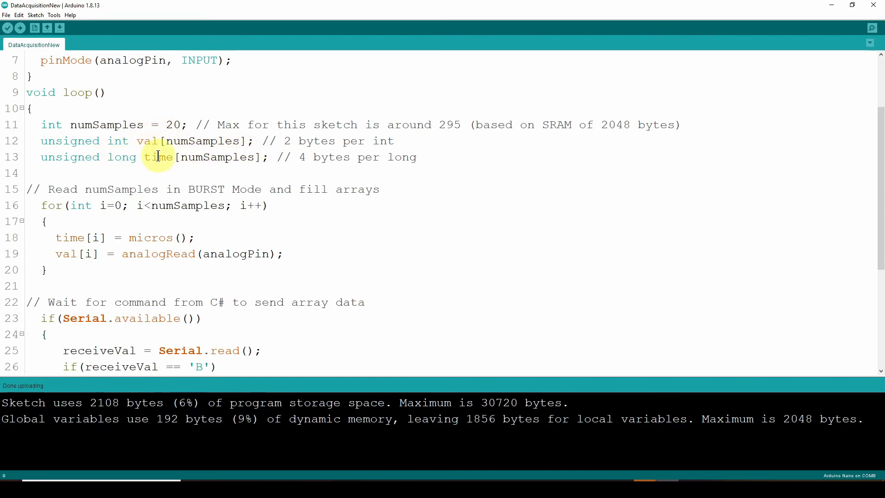
click(112, 92)
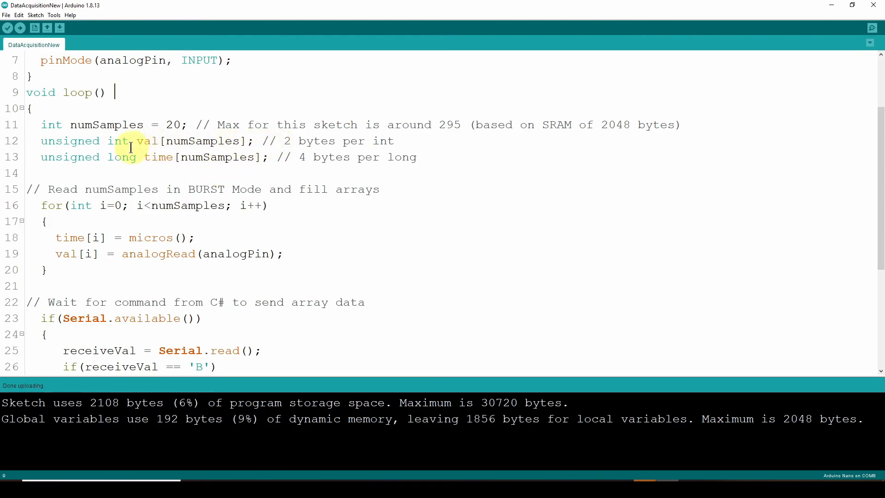
mouse_move(363, 137)
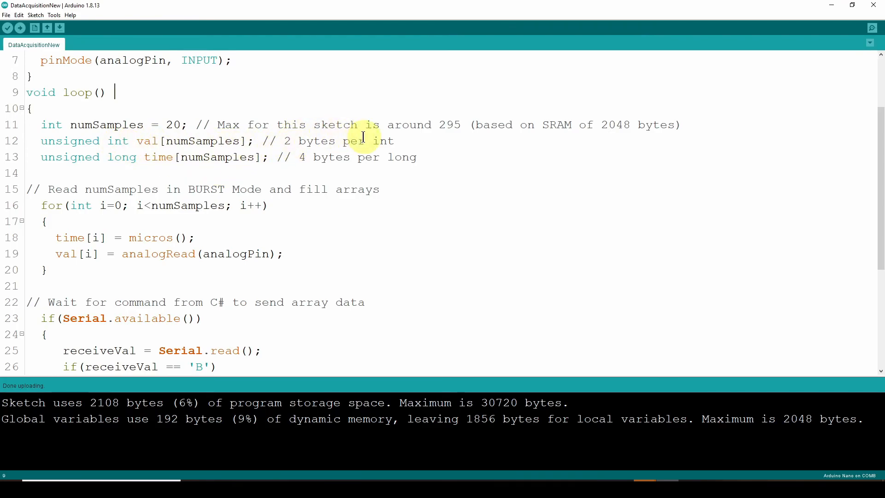
mouse_move(299, 168)
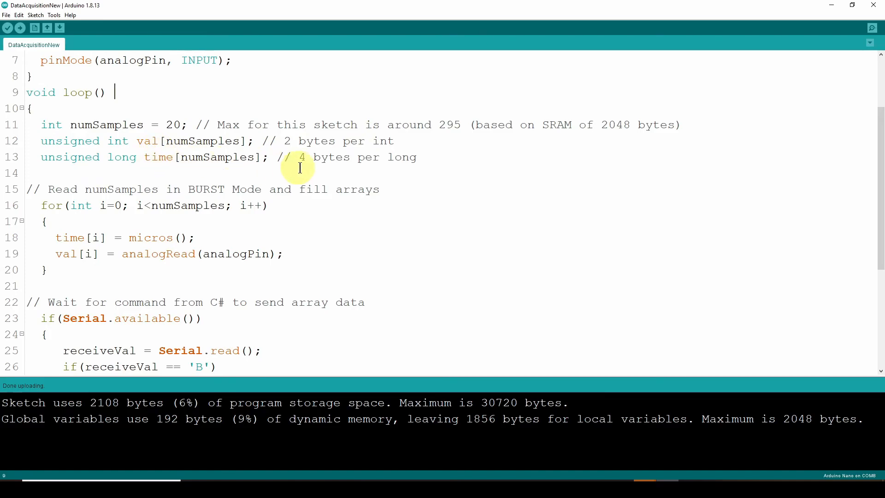
mouse_move(276, 140)
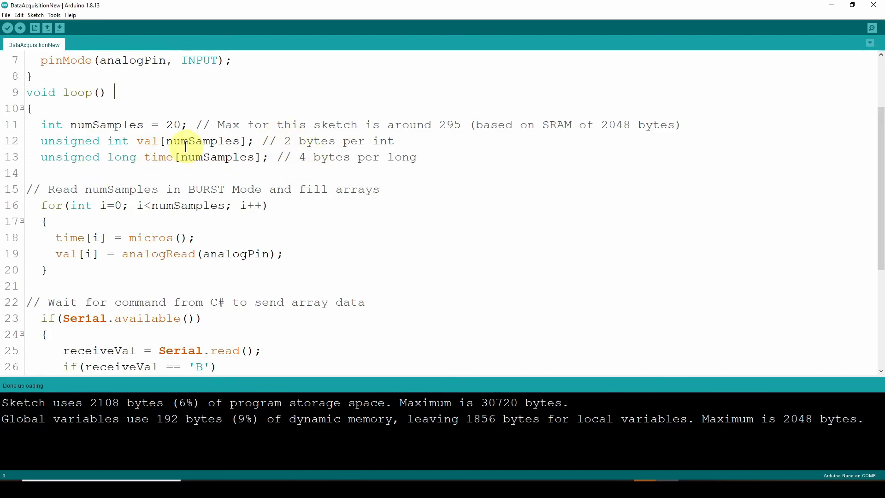
mouse_move(511, 134)
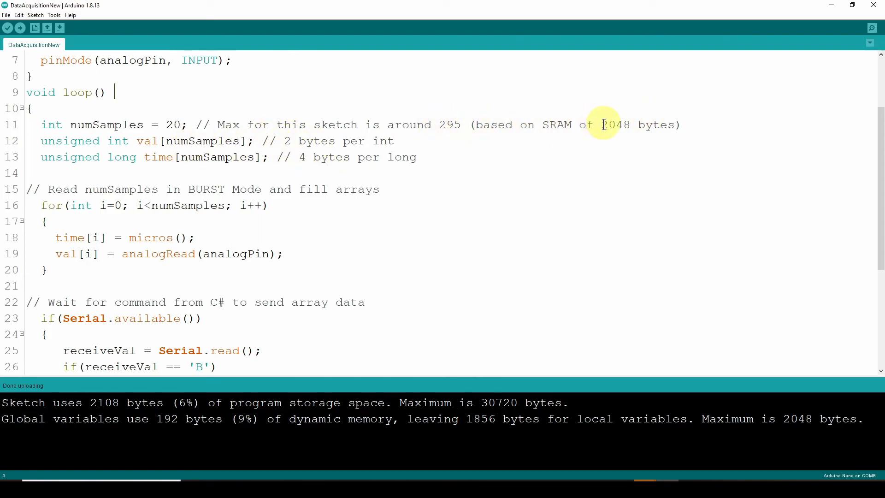
mouse_move(428, 136)
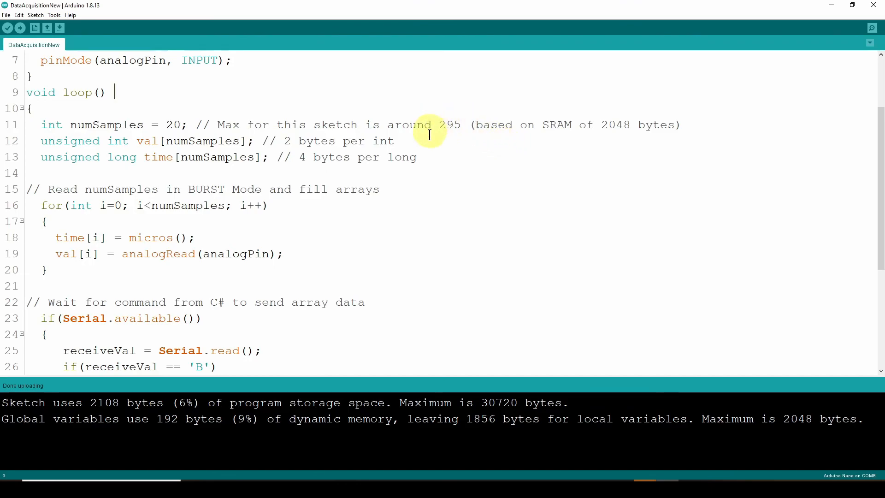
mouse_move(248, 157)
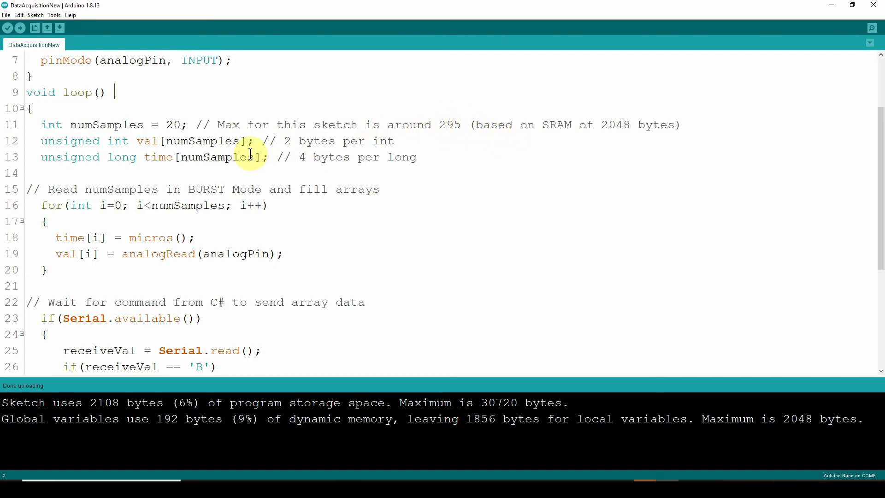
scroll(down, 3)
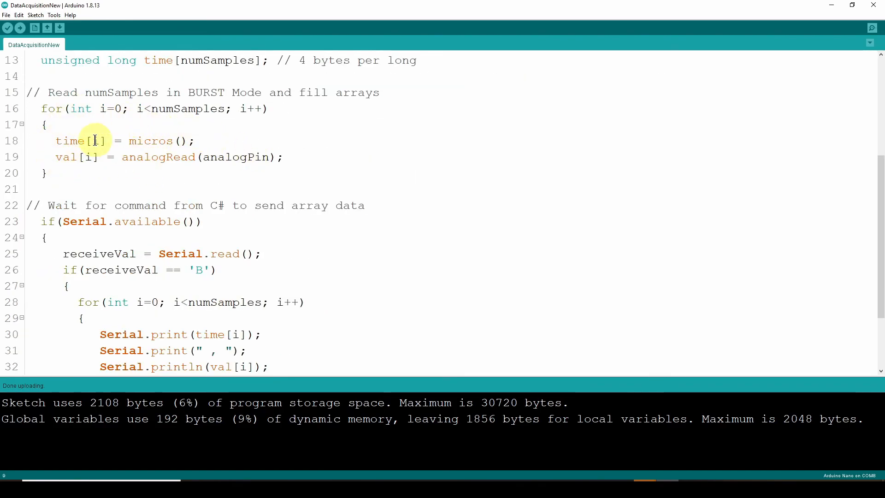
mouse_move(147, 109)
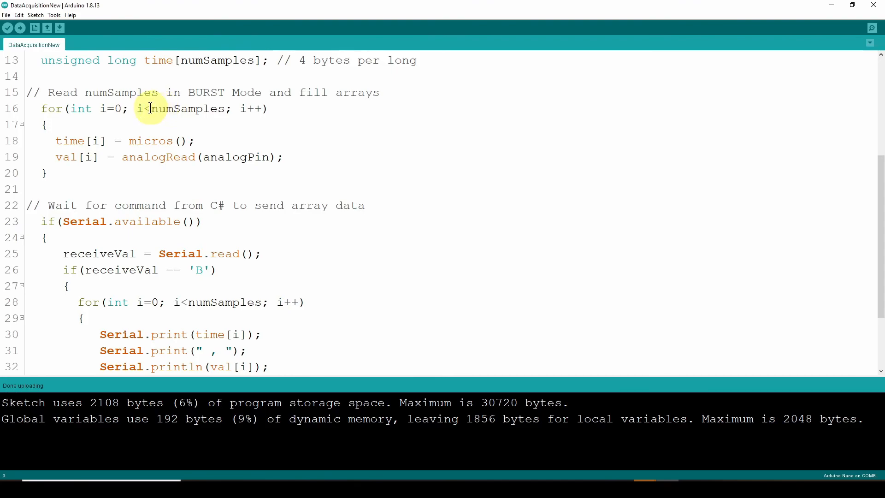
mouse_move(89, 128)
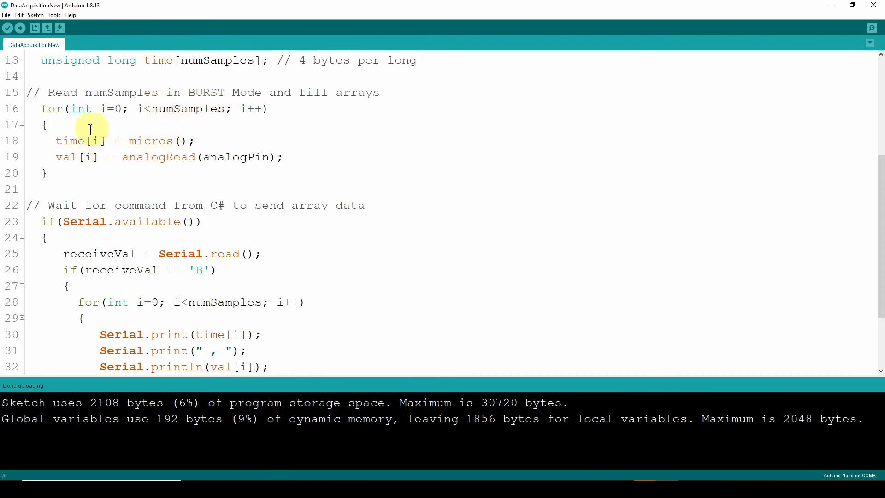
mouse_move(125, 140)
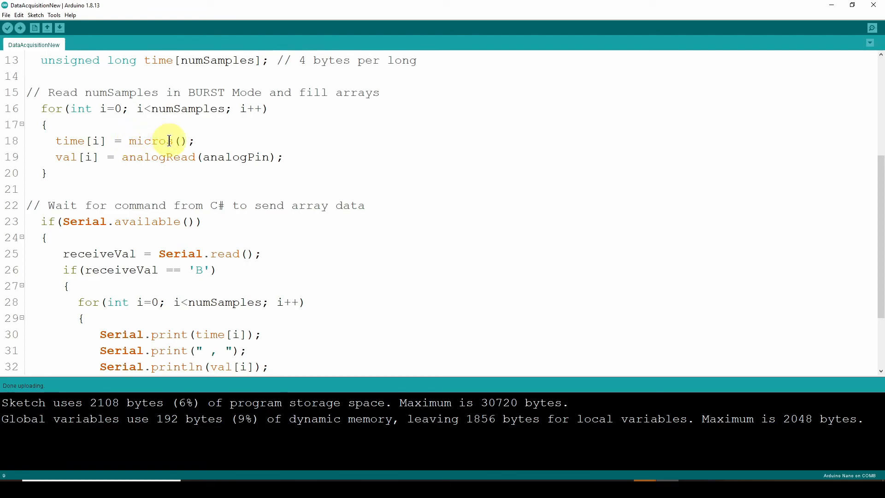
mouse_move(194, 157)
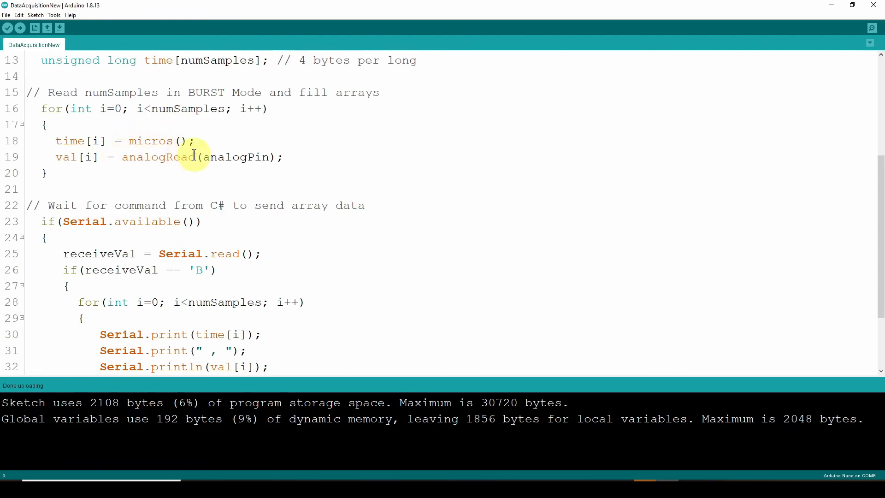
scroll(up, 3)
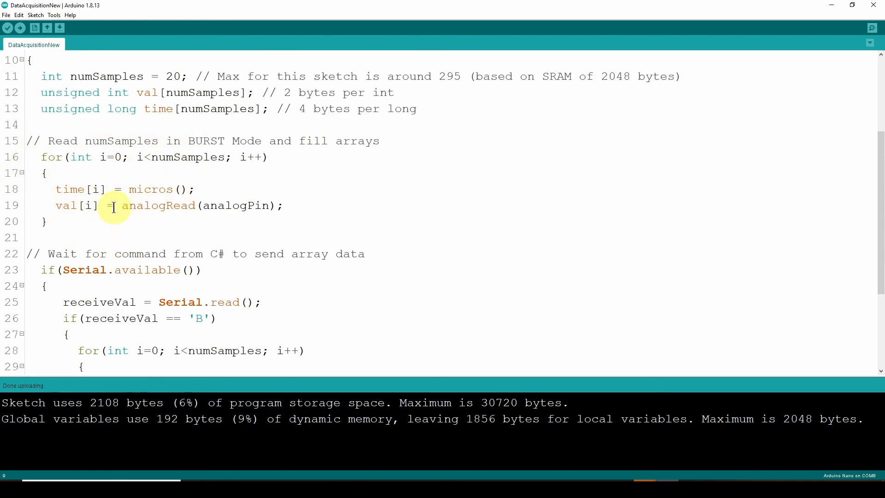
scroll(down, 3)
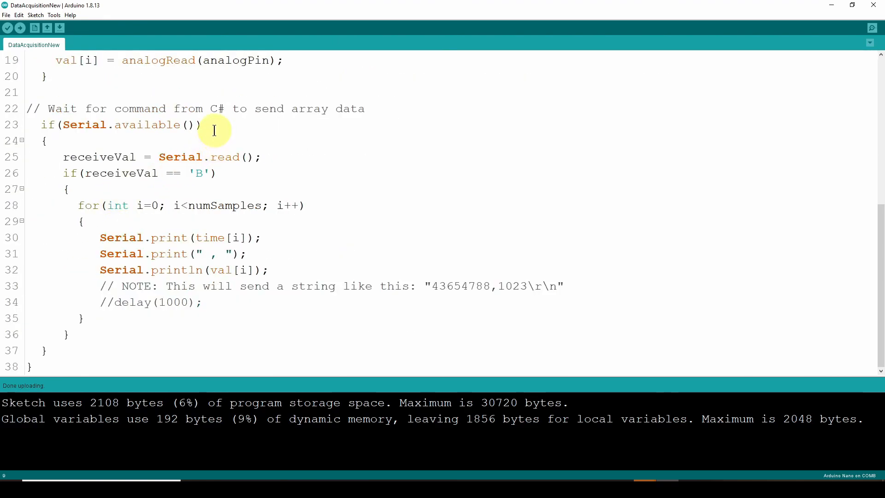
mouse_move(216, 110)
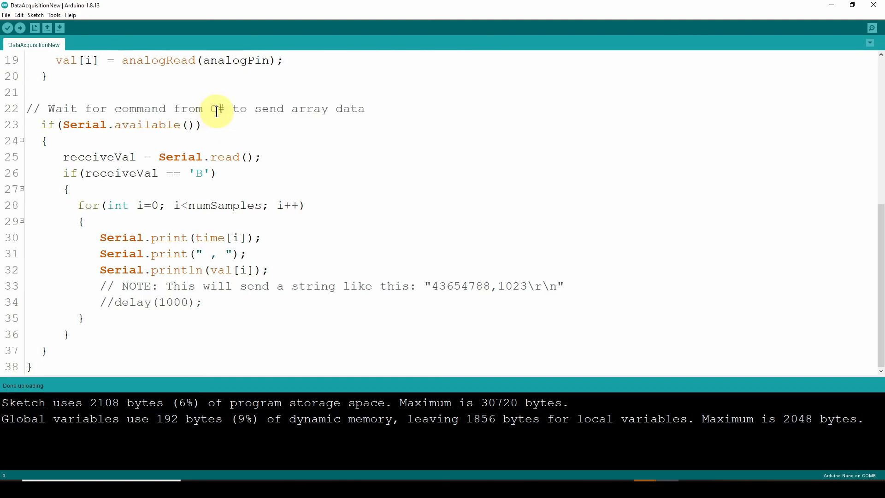
mouse_move(72, 128)
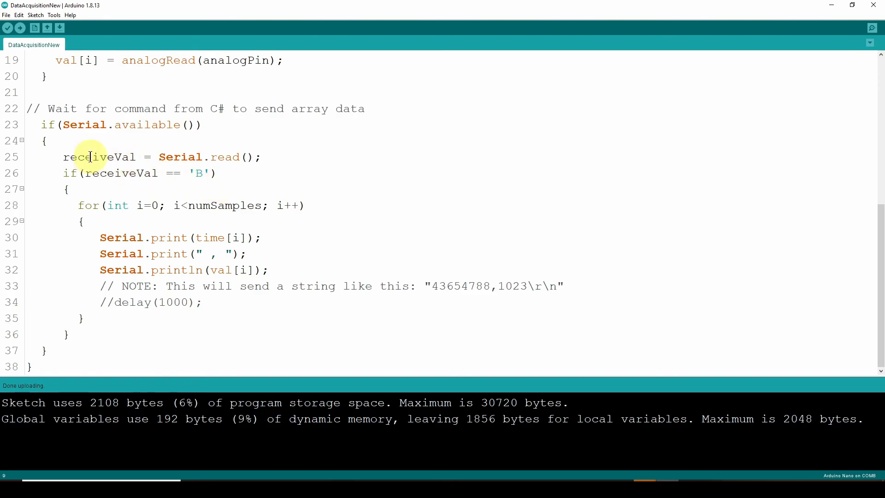
mouse_move(203, 157)
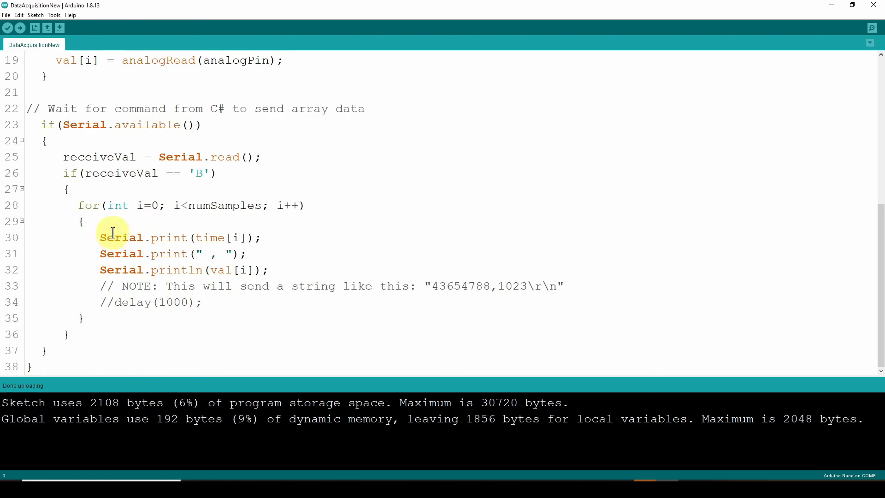
mouse_move(163, 238)
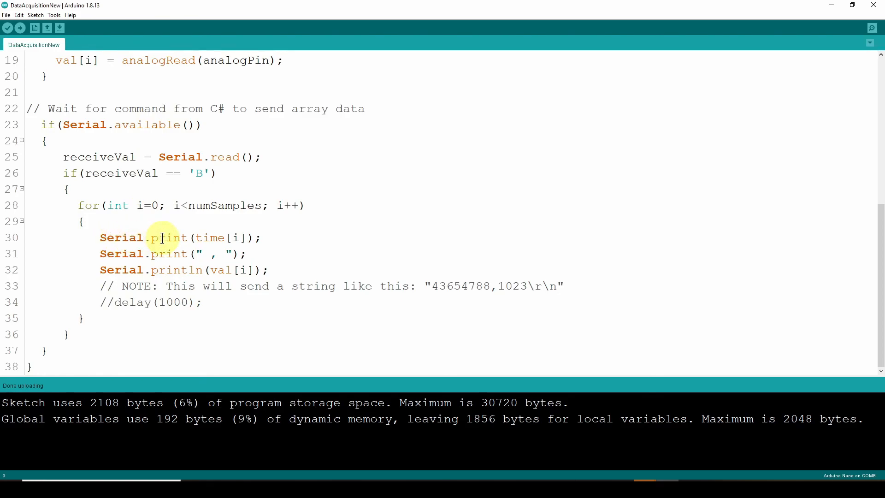
mouse_move(209, 226)
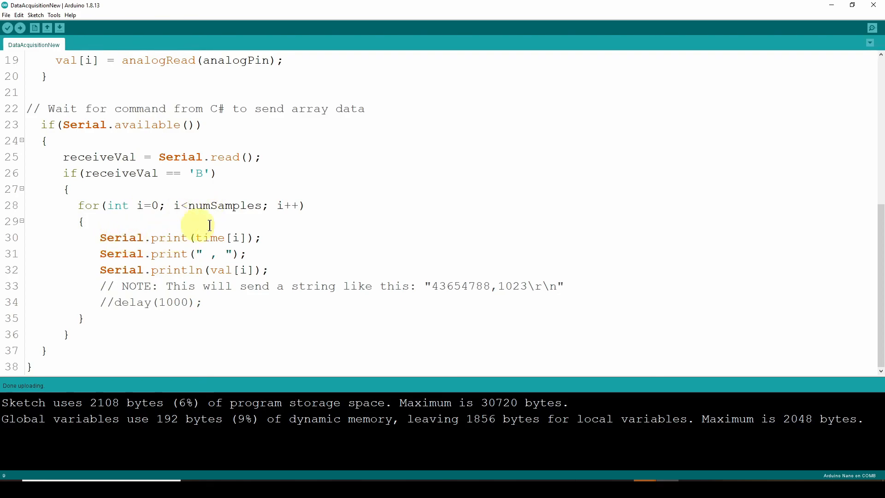
mouse_move(191, 236)
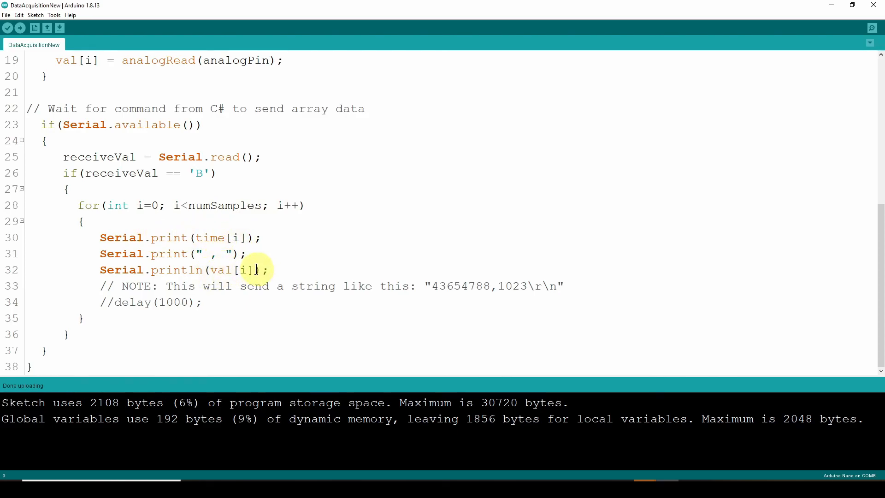
mouse_move(189, 270)
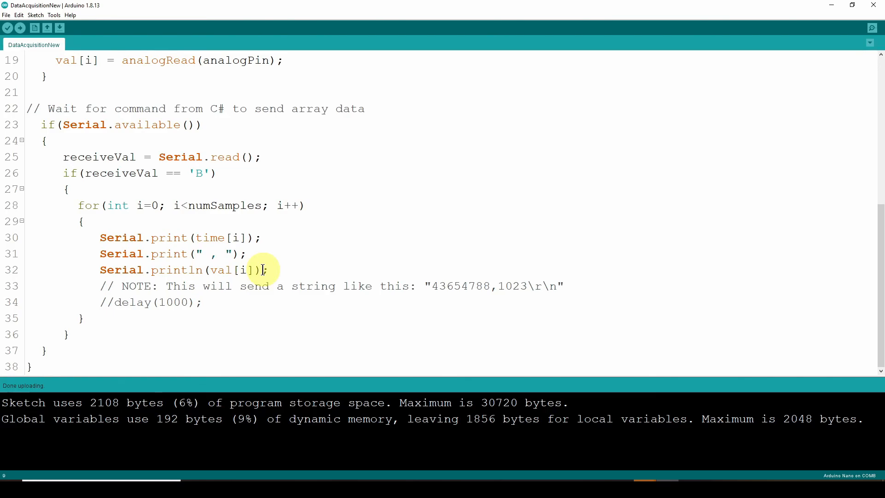
mouse_move(276, 284)
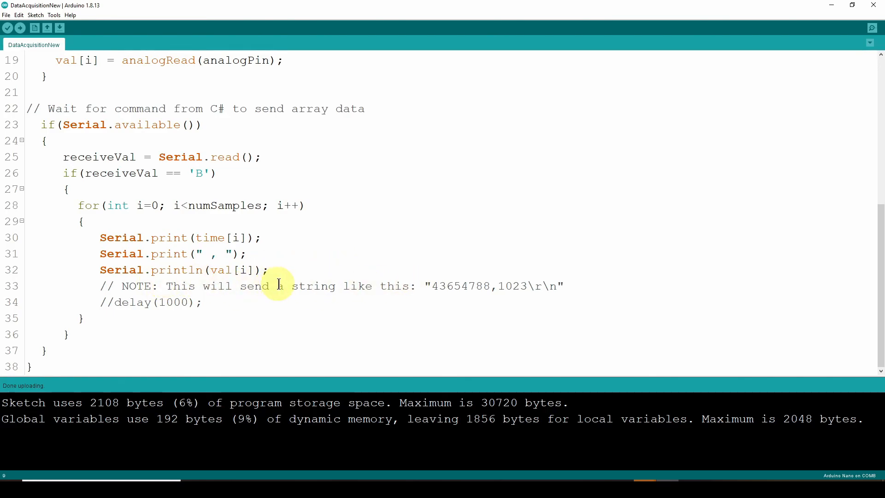
mouse_move(254, 291)
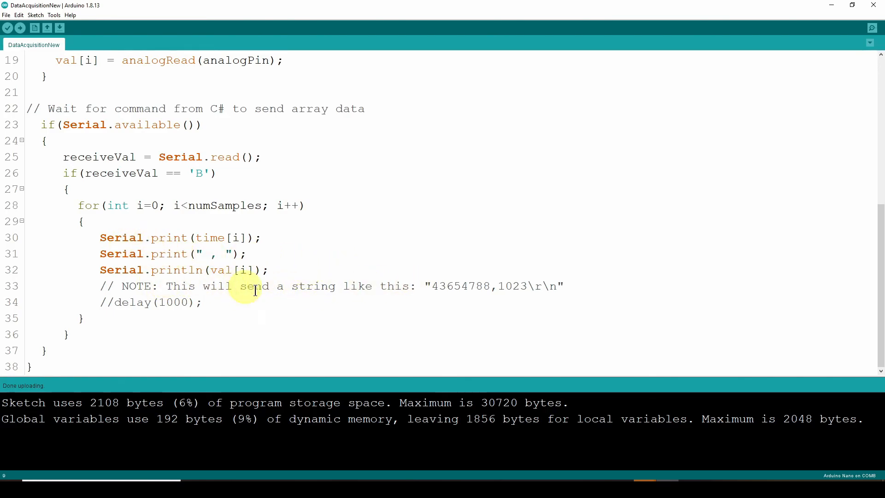
mouse_move(432, 286)
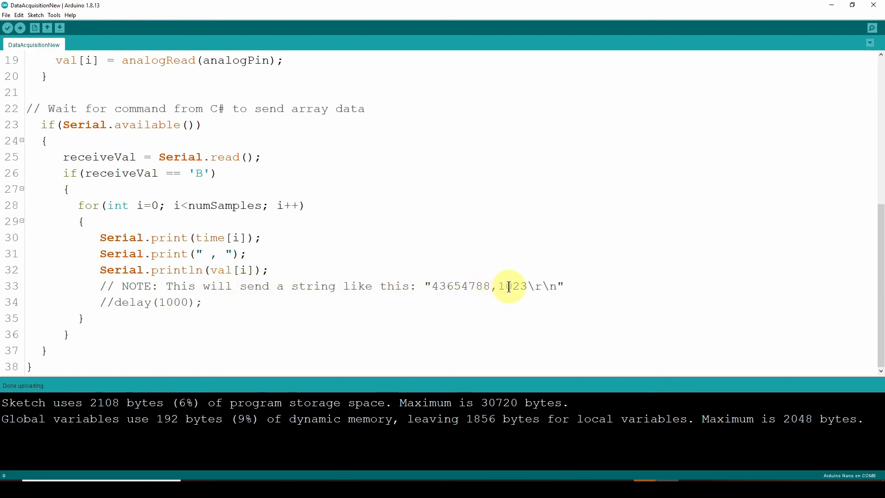
mouse_move(559, 283)
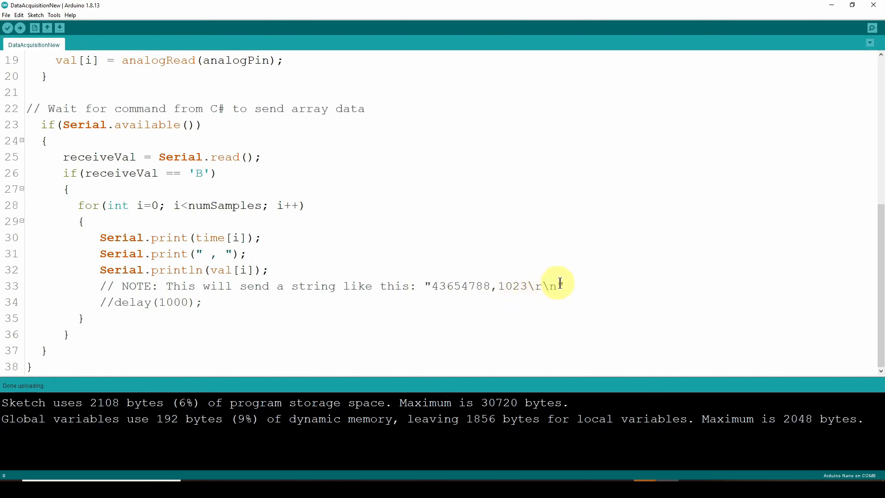
mouse_move(173, 302)
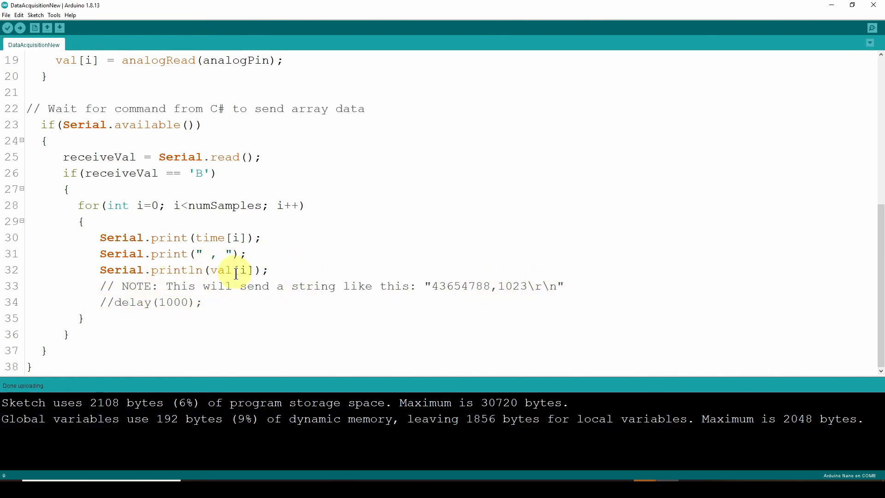
mouse_move(227, 280)
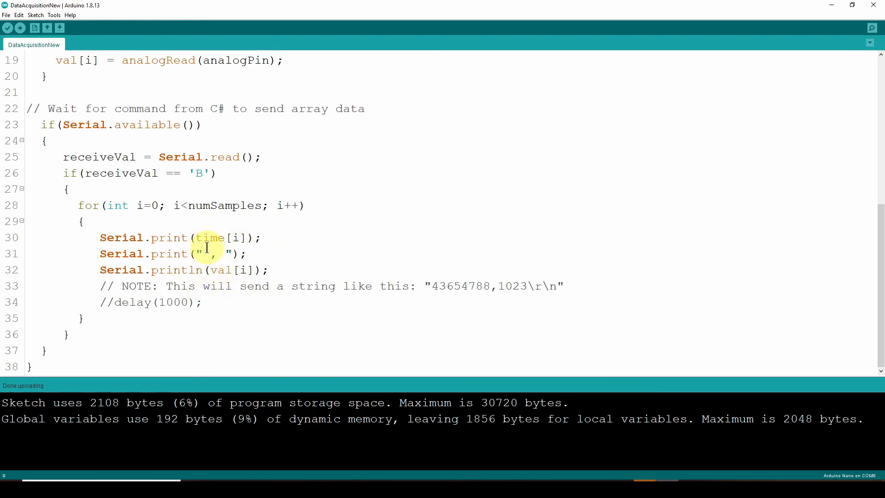
scroll(up, 3)
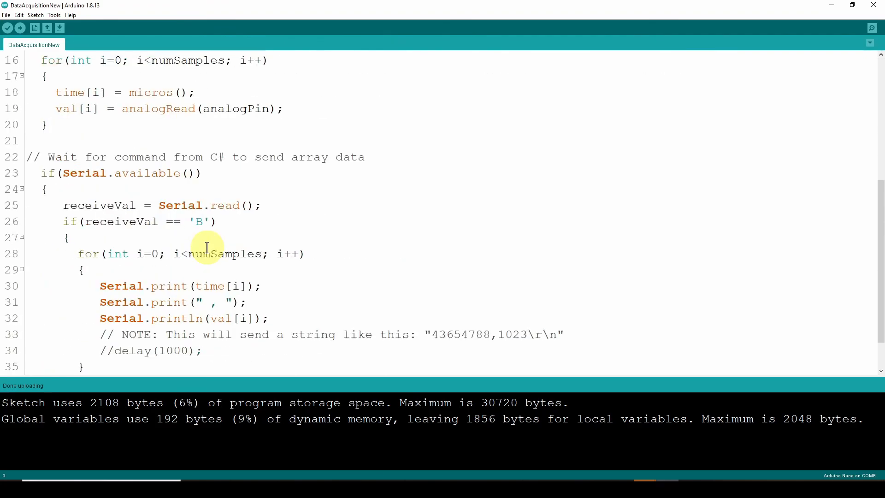
- Scroll down through the sketch before switching to the Serial Reader app
scroll(down, 3)
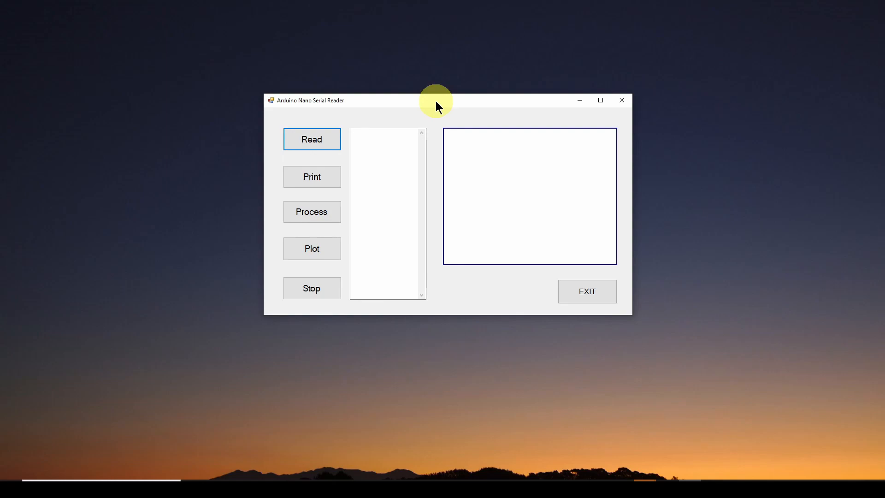
- Read the burst samples from the board and process them into a 0–5 V sine plot
click(311, 139)
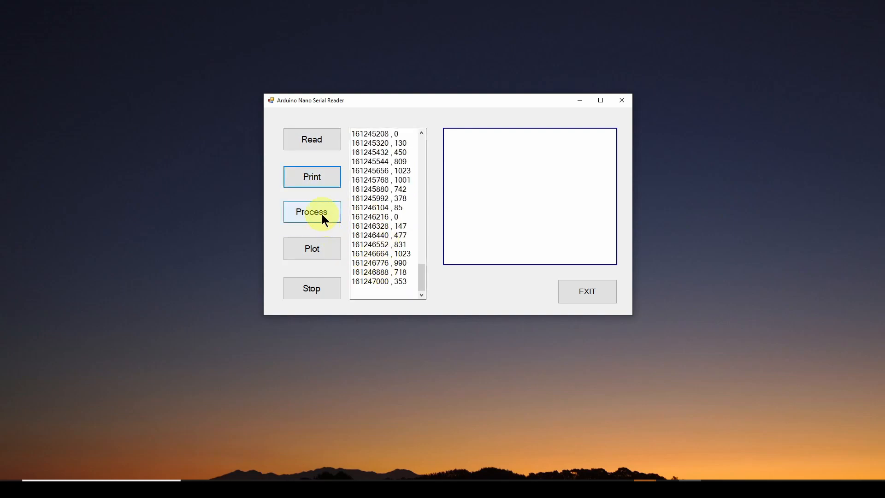
click(312, 248)
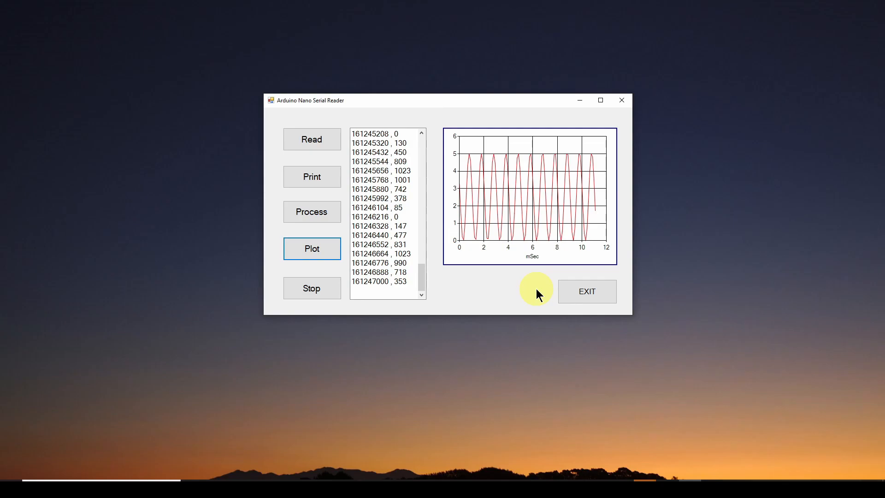
mouse_move(392, 335)
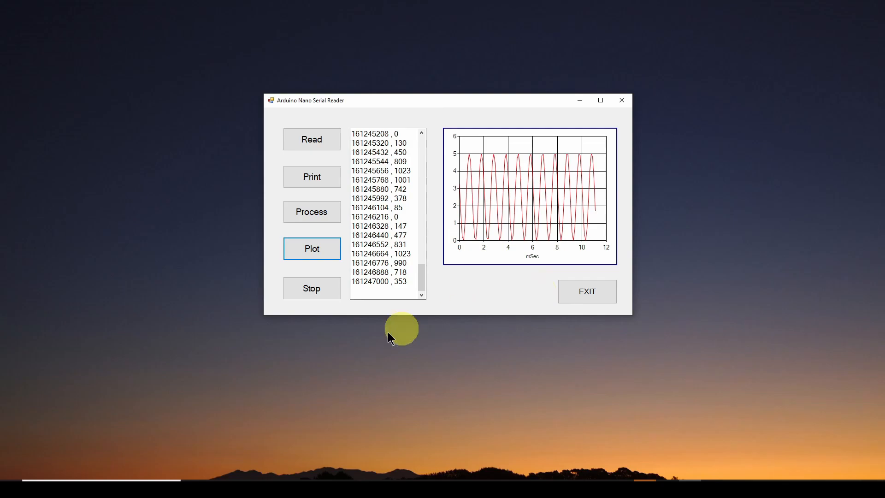